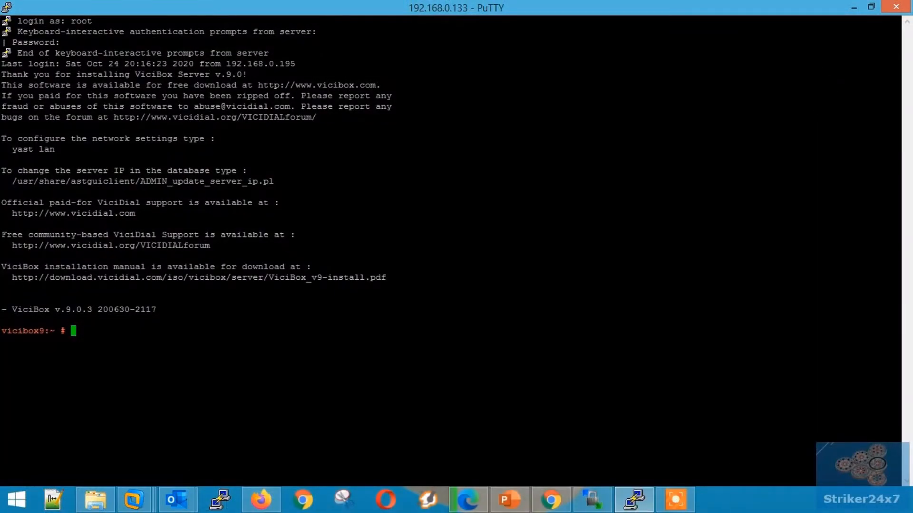
Enter zypper install gpg2 on the server and download the Gpg4win 3.1.13 installer without donating
{"action": "type", "text": "zypper install gp"}
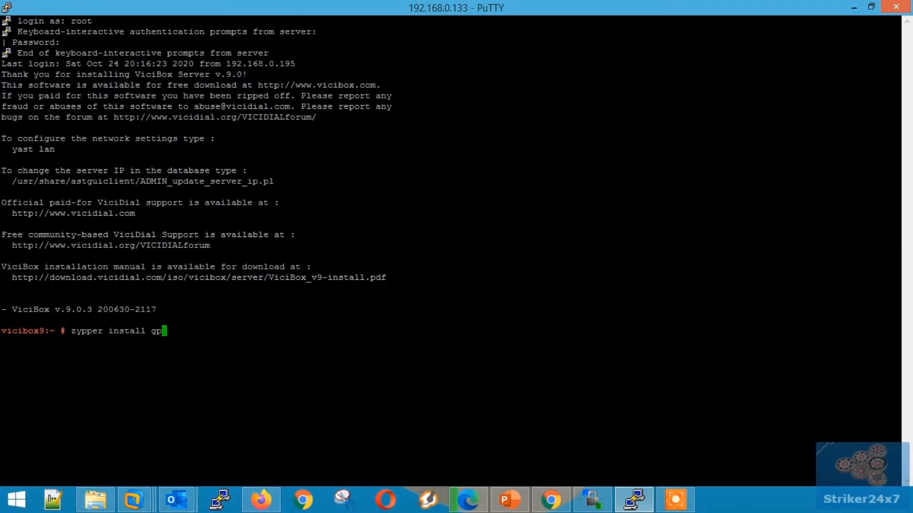
{"action": "type", "text": "g2"}
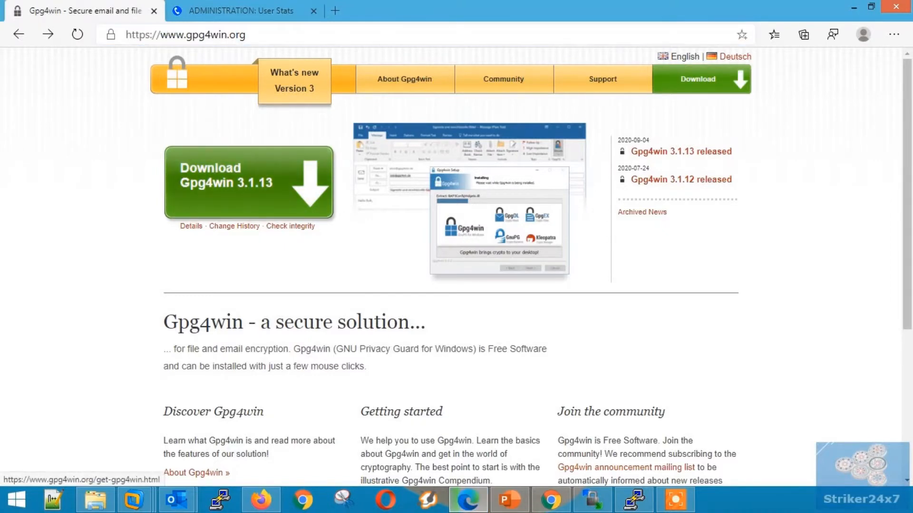
{"action": "left_click", "coordinate": [247, 182]}
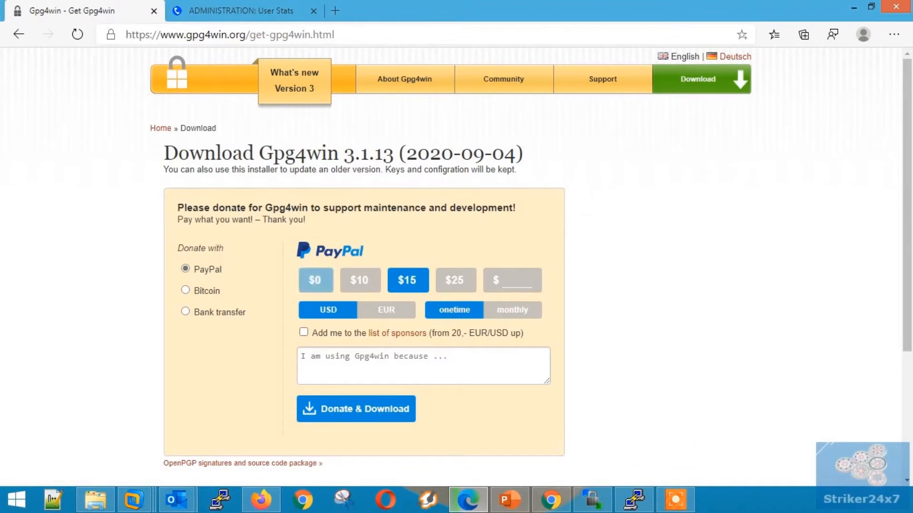
{"action": "left_click", "coordinate": [356, 409]}
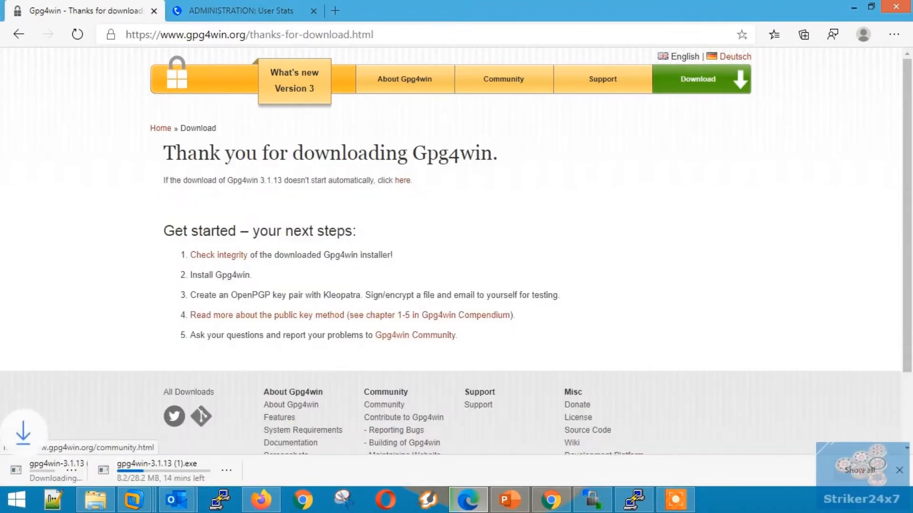
{"action": "left_click", "coordinate": [95, 500]}
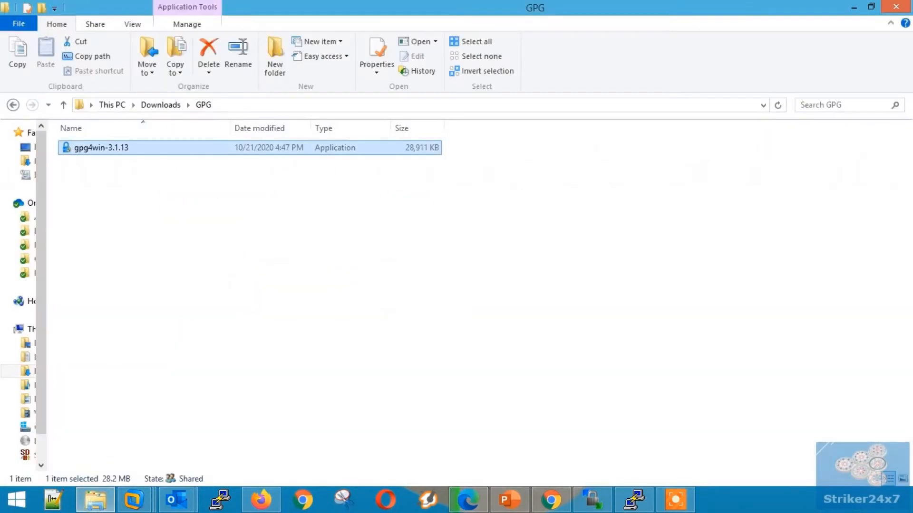
Run the gpg4win-3.1.13 installer with default components and folder, finishing with Kleopatra launched
{"action": "double_click", "coordinate": [101, 148]}
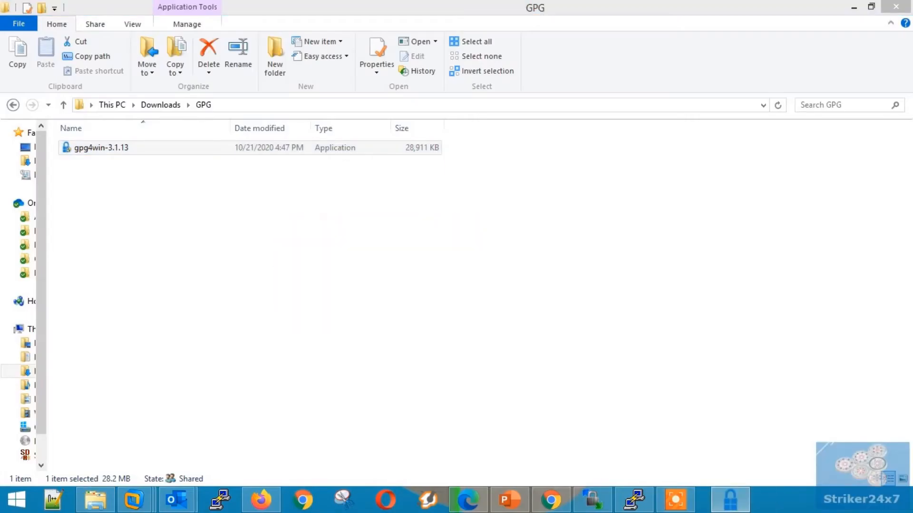
{"action": "double_click", "coordinate": [102, 148]}
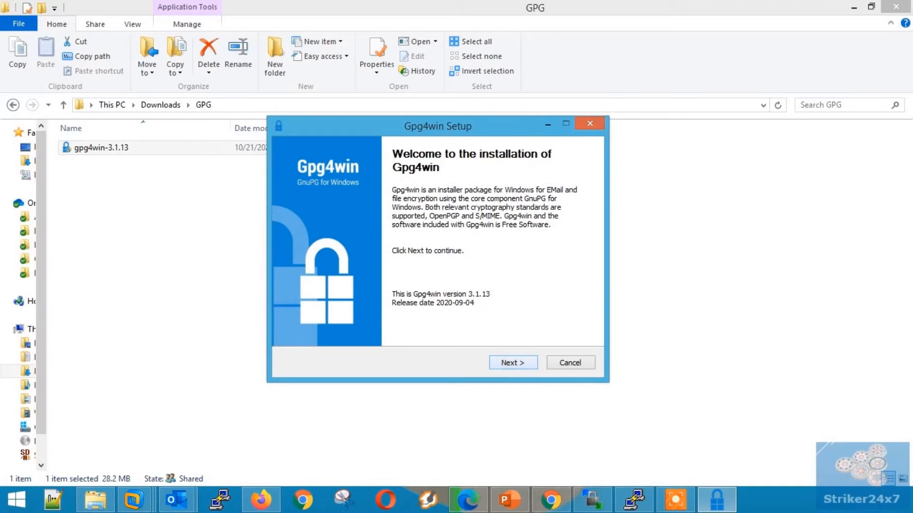
{"action": "left_click", "coordinate": [511, 363]}
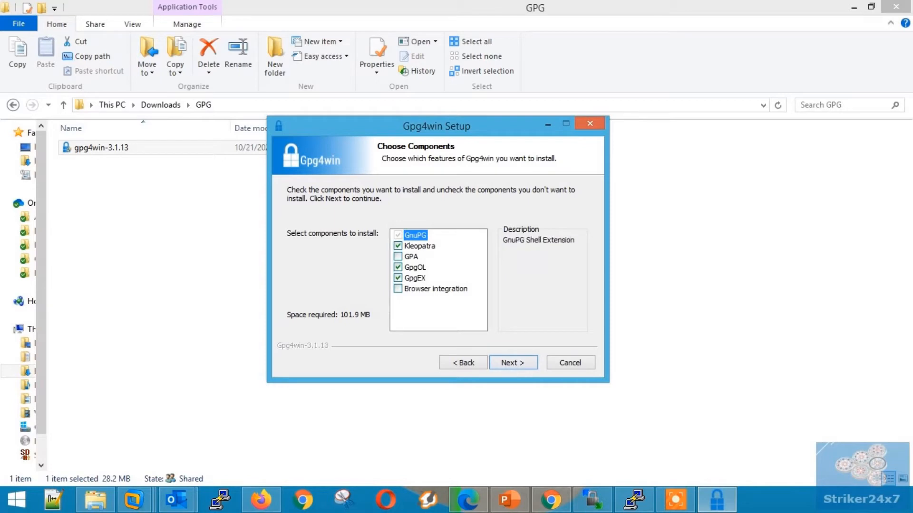
{"action": "left_click", "coordinate": [513, 363]}
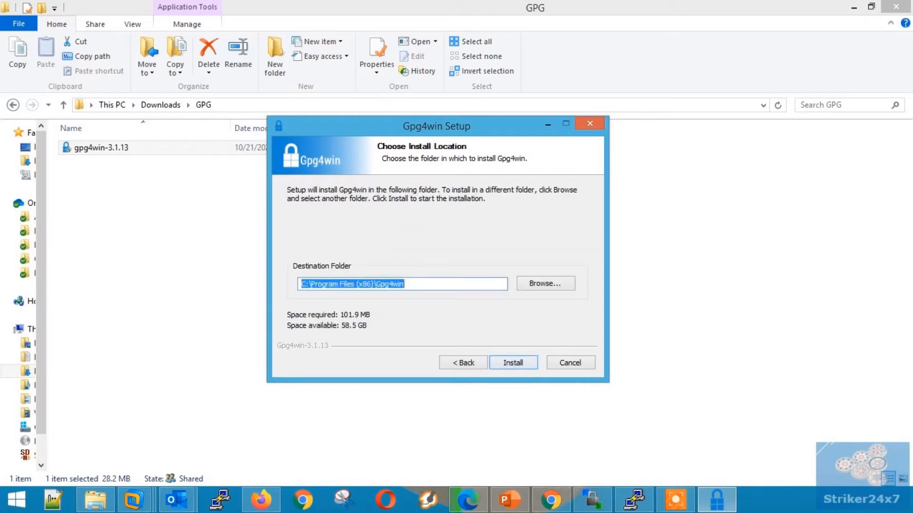
{"action": "left_click", "coordinate": [513, 363]}
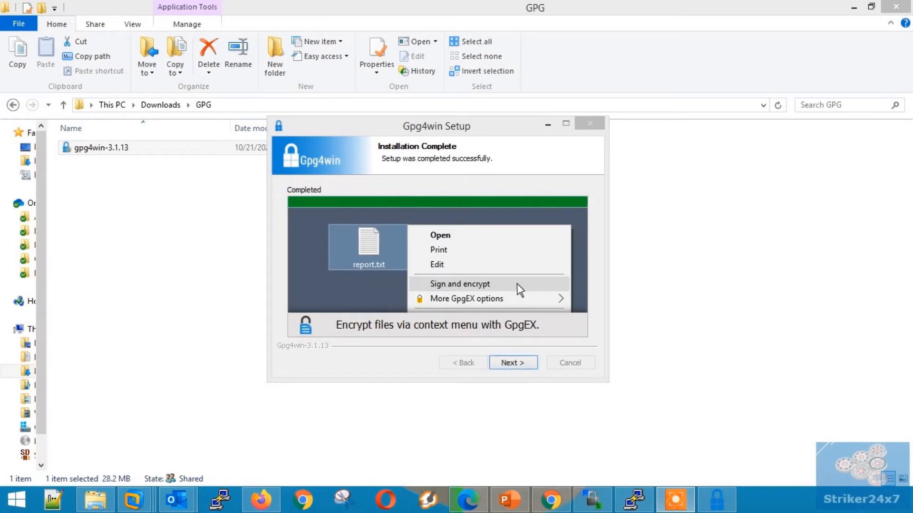
{"action": "left_click", "coordinate": [511, 363]}
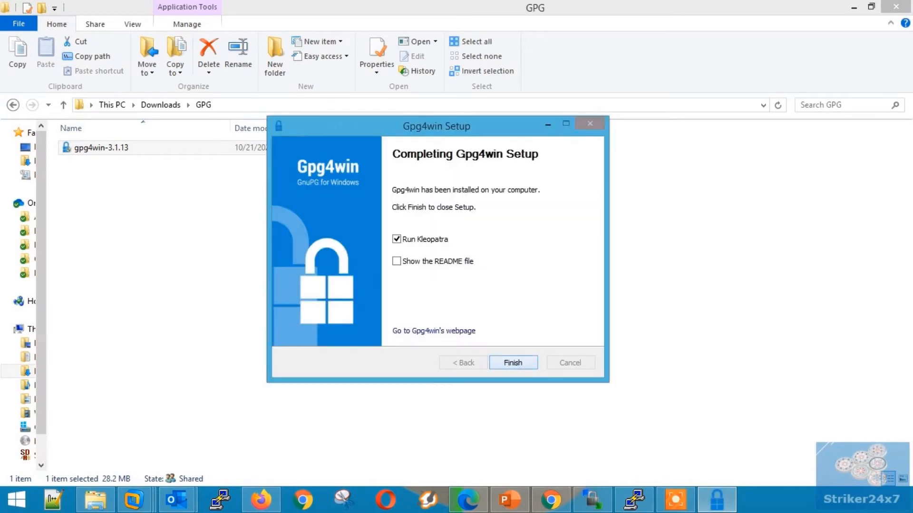
{"action": "left_click", "coordinate": [513, 362]}
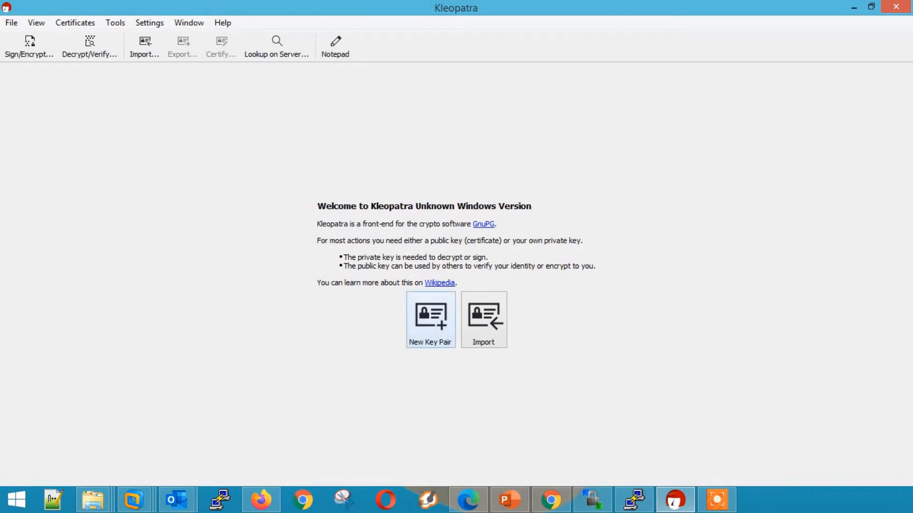
Generate a passphrase-protected key pair named striker with an outlook.com email address
{"action": "left_click", "coordinate": [430, 319]}
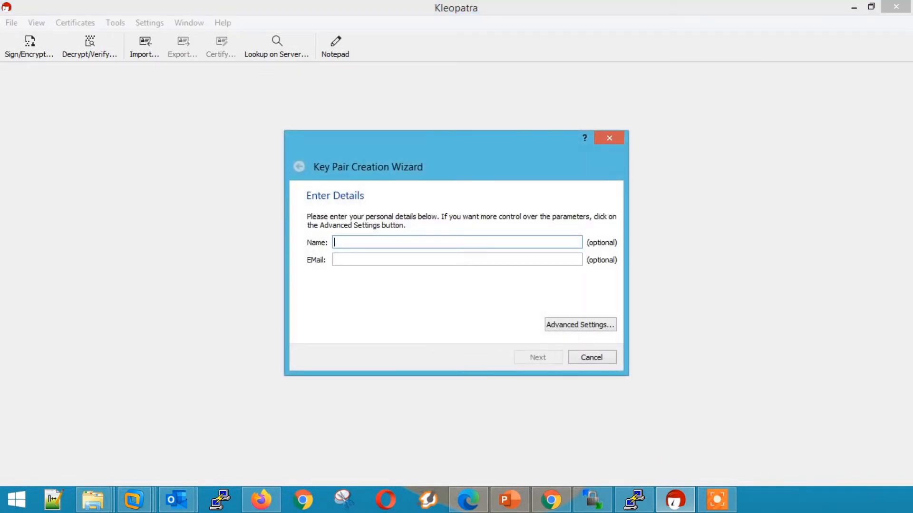
{"action": "type", "text": "striker"}
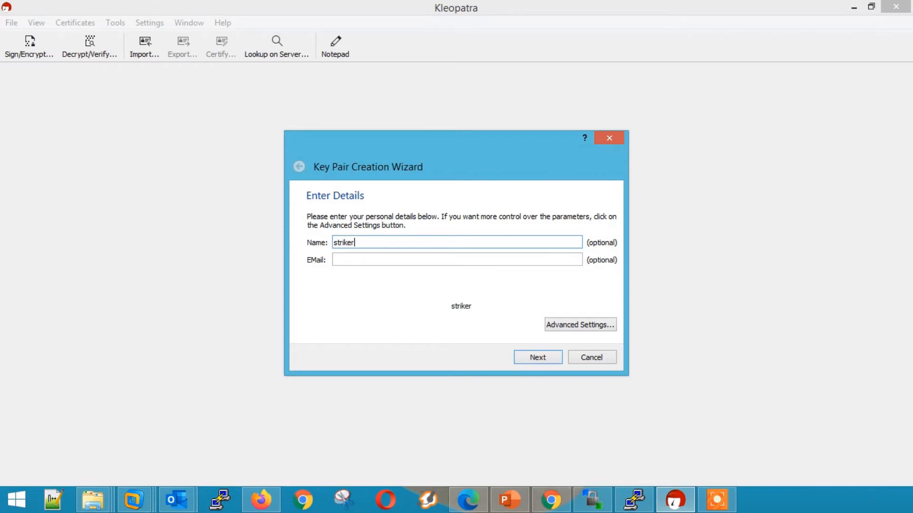
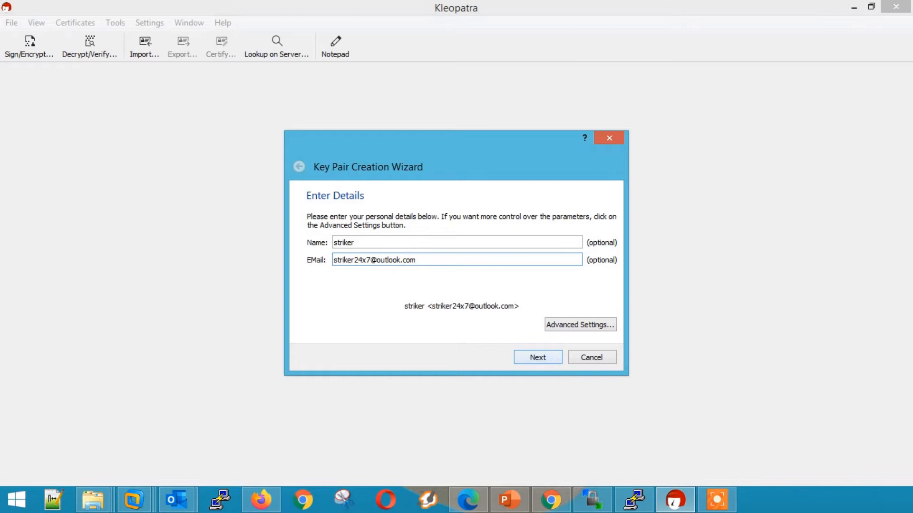
{"action": "left_click", "coordinate": [537, 357]}
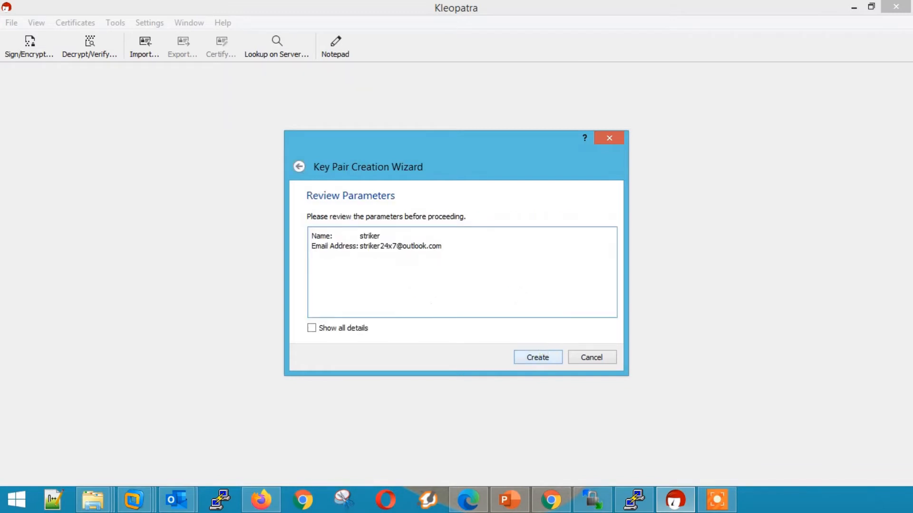
{"action": "left_click", "coordinate": [537, 357]}
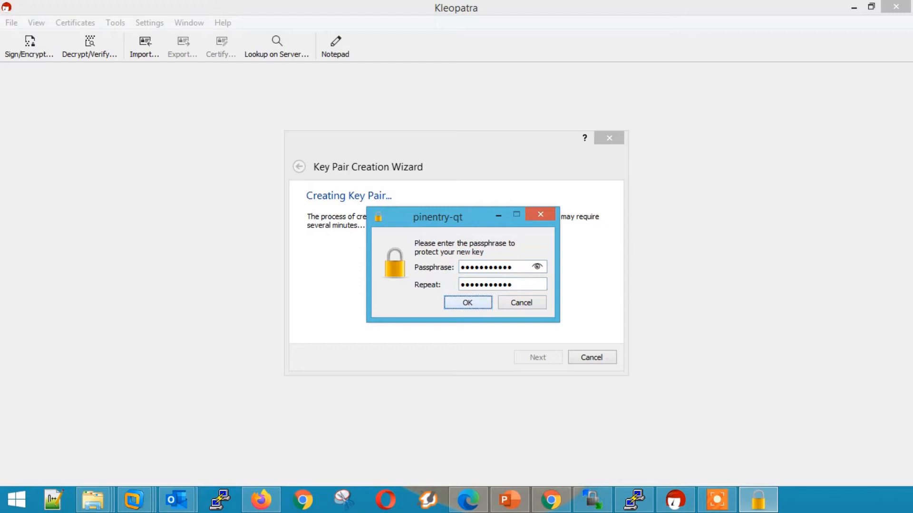
{"action": "left_click", "coordinate": [467, 302]}
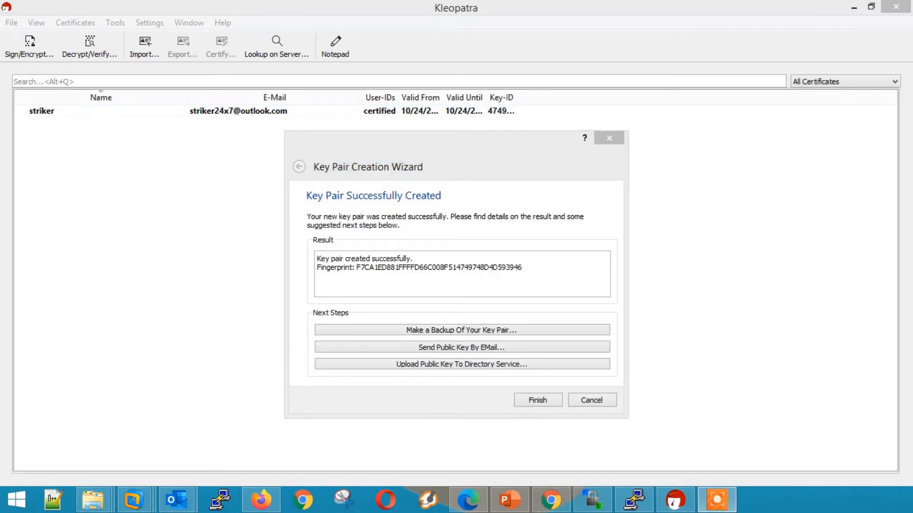
{"action": "mouse_move", "coordinate": [460, 329]}
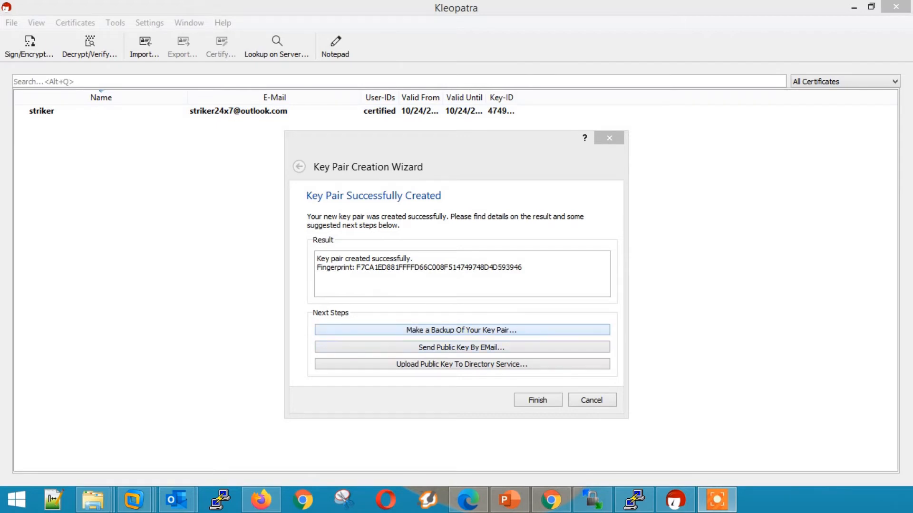
Back up the striker secret key as an .asc file, confirming the export passphrase
{"action": "left_click", "coordinate": [459, 330]}
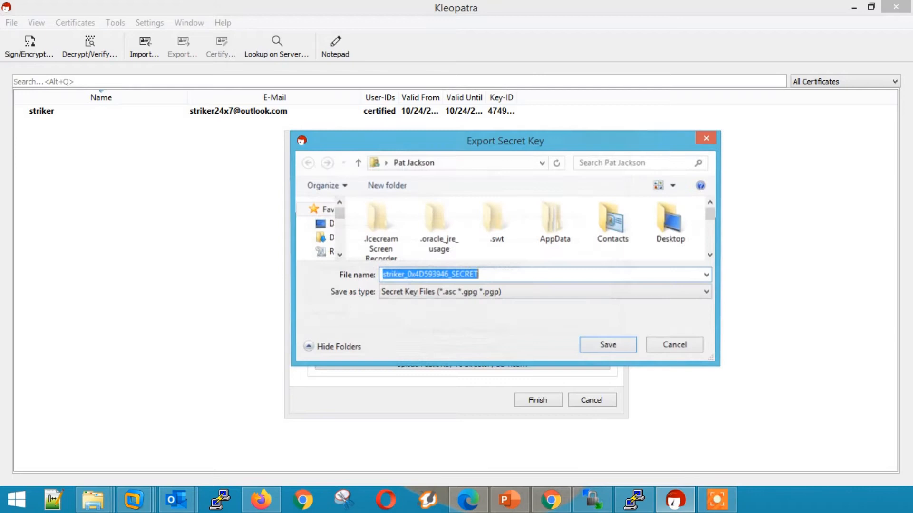
{"action": "left_click", "coordinate": [635, 163]}
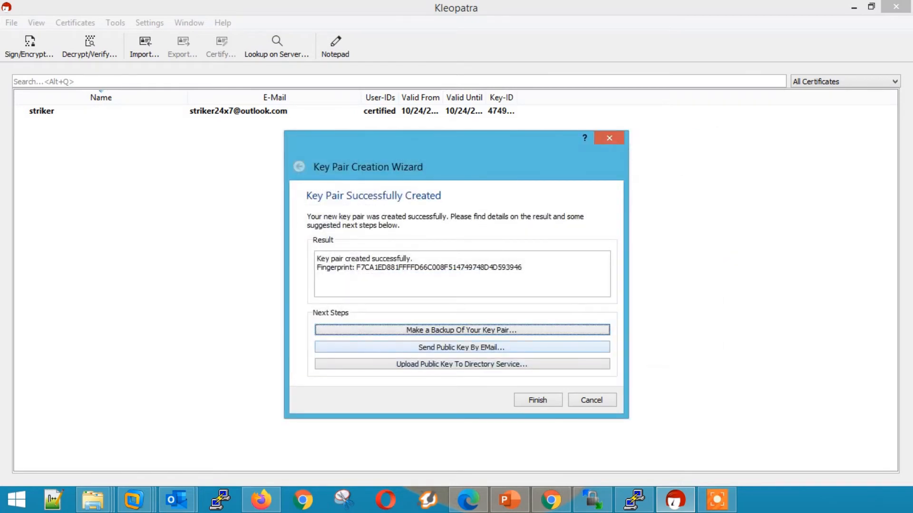
{"action": "left_click", "coordinate": [536, 400]}
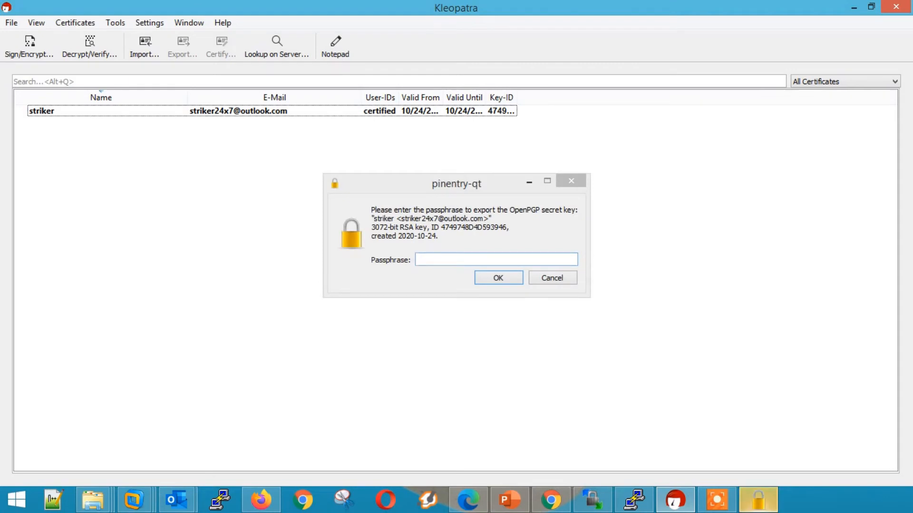
{"action": "left_click", "coordinate": [496, 259]}
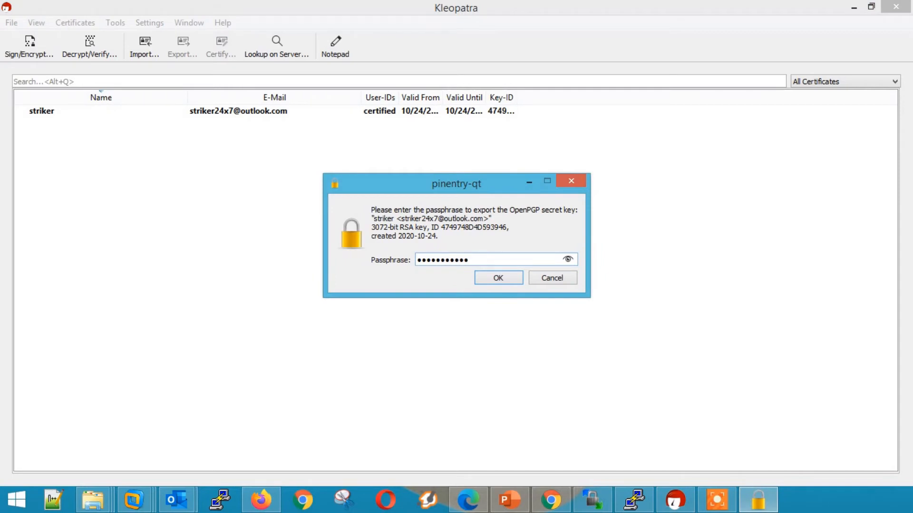
{"action": "left_click", "coordinate": [498, 277]}
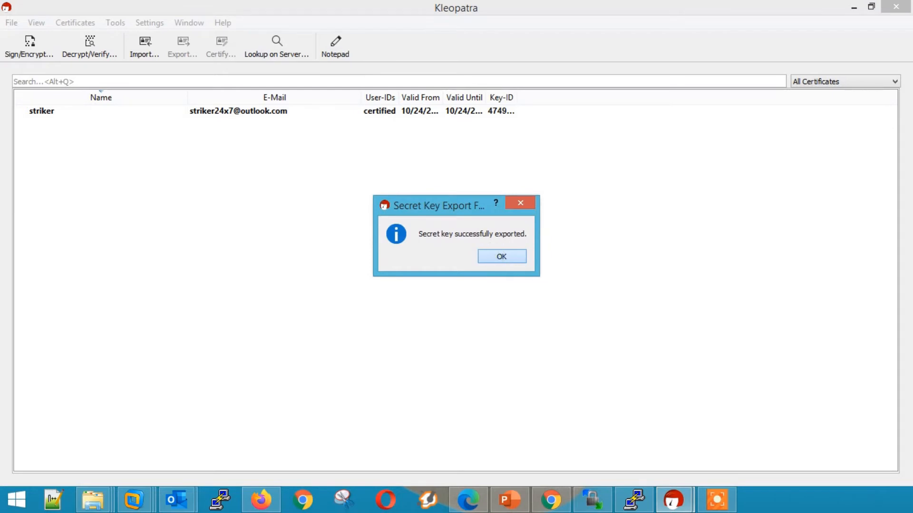
{"action": "left_click", "coordinate": [500, 256]}
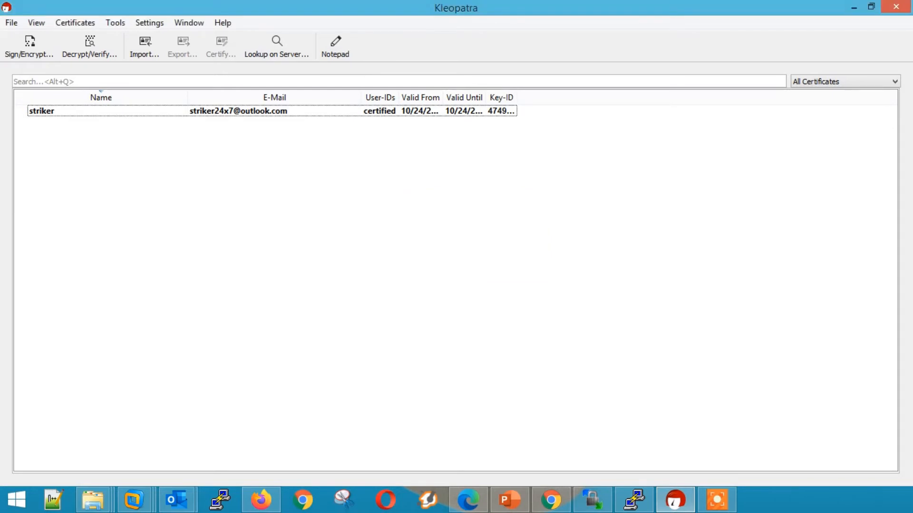
{"action": "left_click", "coordinate": [592, 500]}
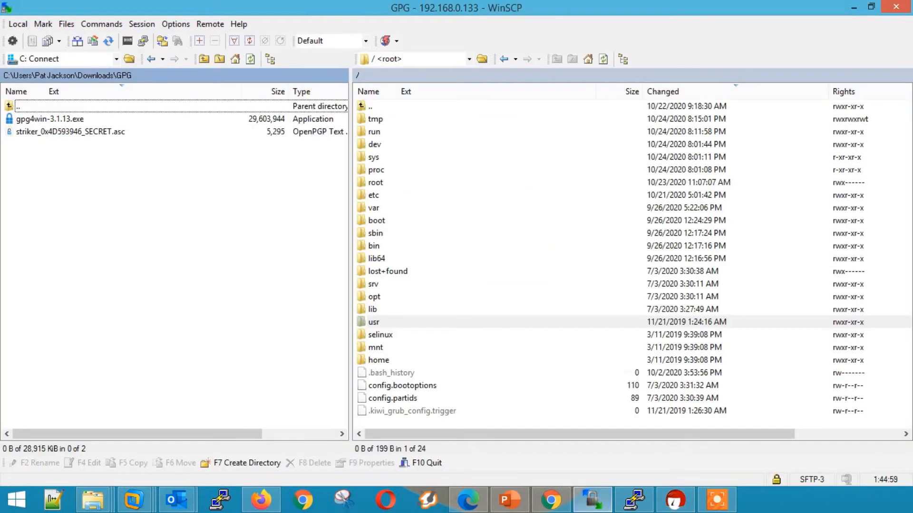
Upload the striker SECRET.asc key file to /usr/src/vicidialkey on the server
{"action": "left_click", "coordinate": [70, 132]}
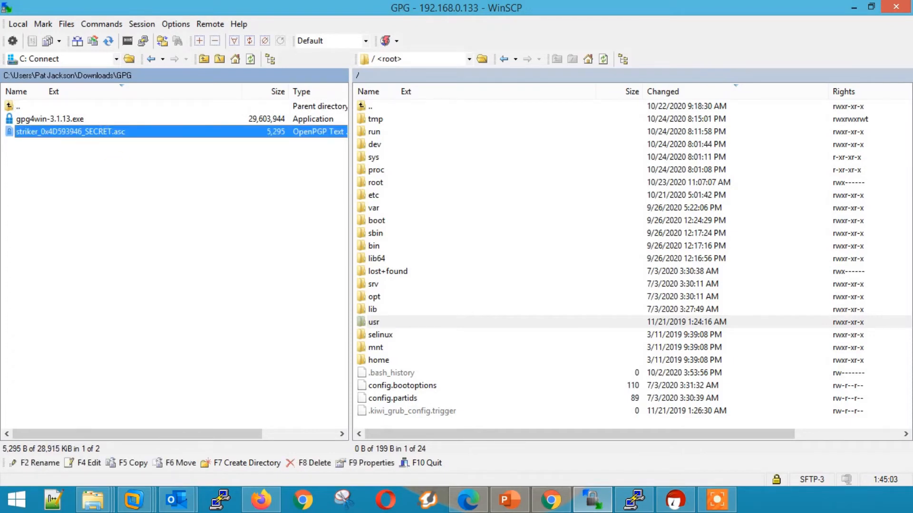
{"action": "double_click", "coordinate": [374, 322]}
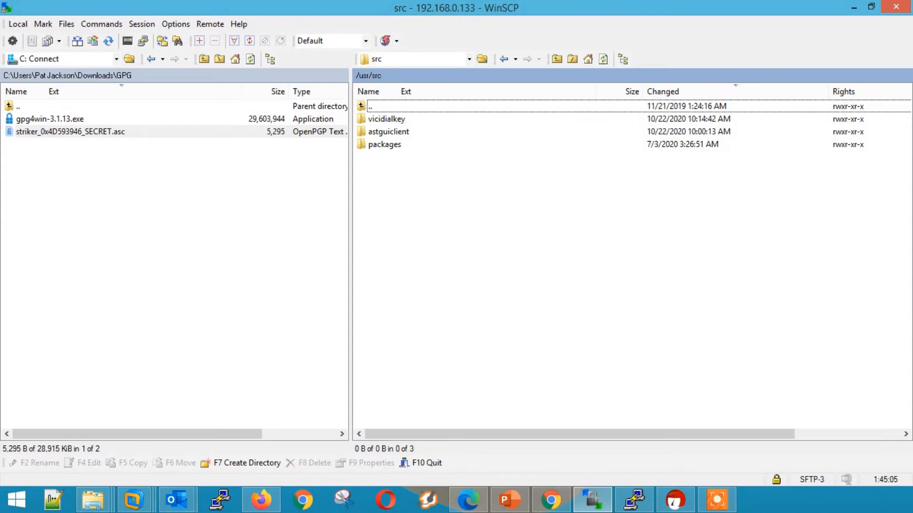
{"action": "double_click", "coordinate": [386, 119]}
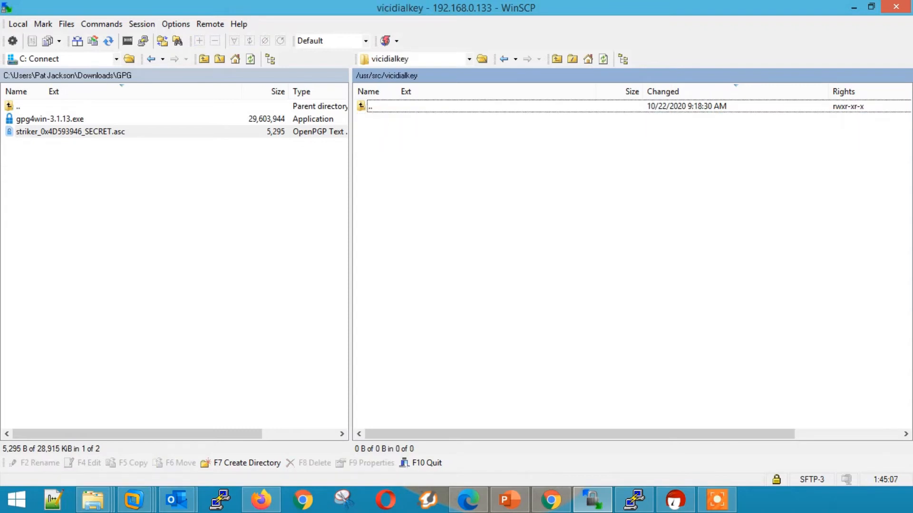
{"action": "left_click", "coordinate": [70, 132]}
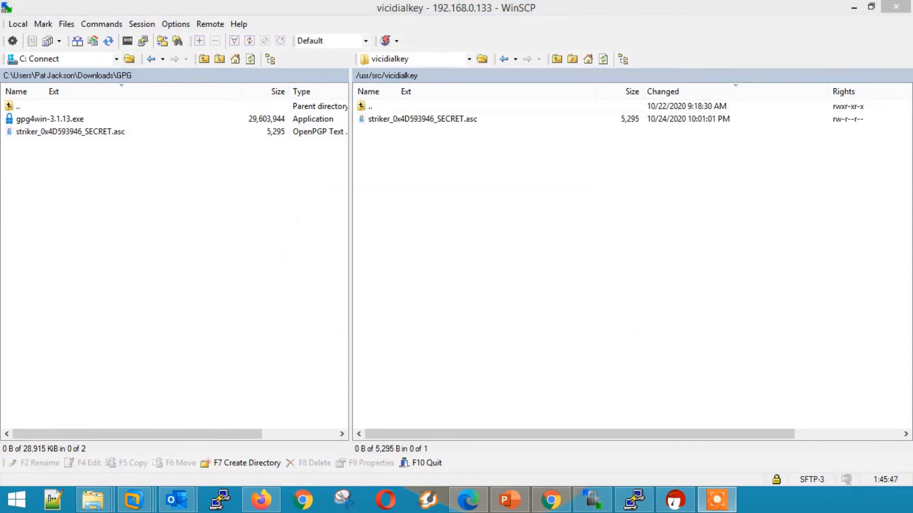
{"action": "left_click", "coordinate": [634, 499]}
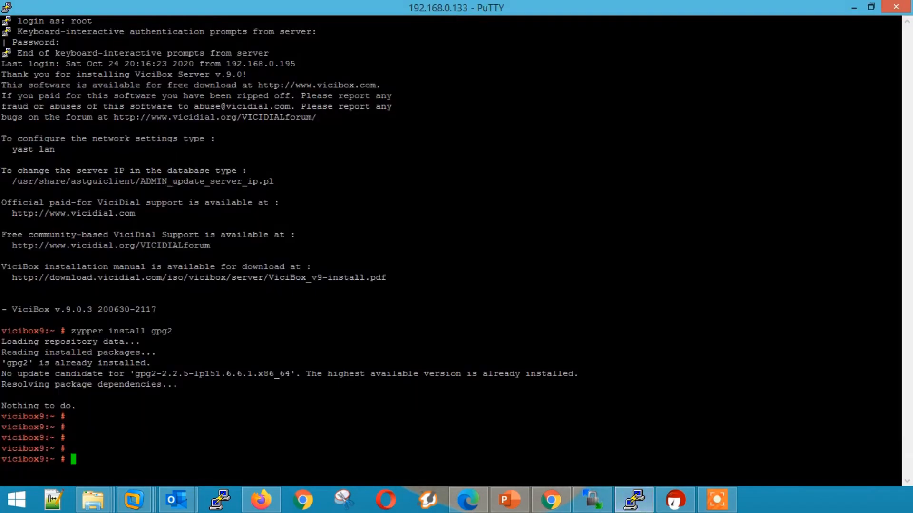
Import /usr/src/vicidialkey/striker_0x4D593946_SECRET.asc with gpg --import, entering its passphrase
{"action": "type", "text": "g"}
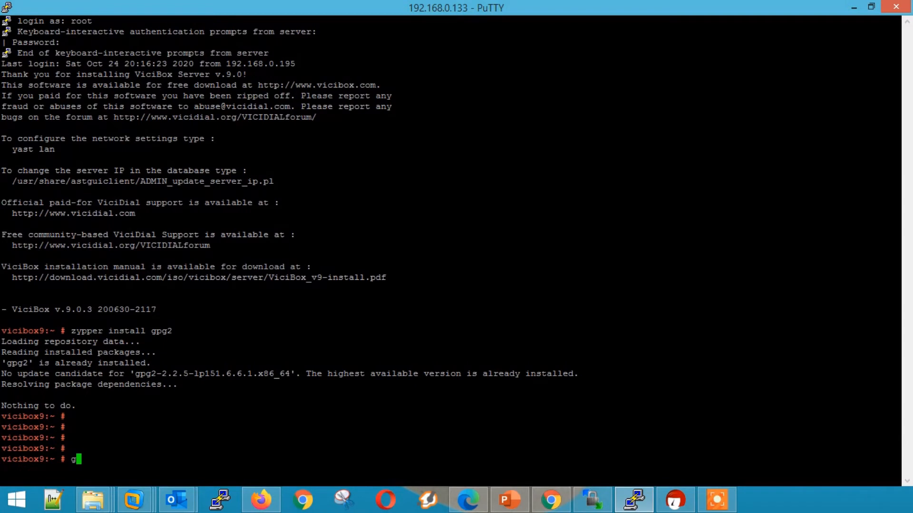
{"action": "type", "text": "pg"}
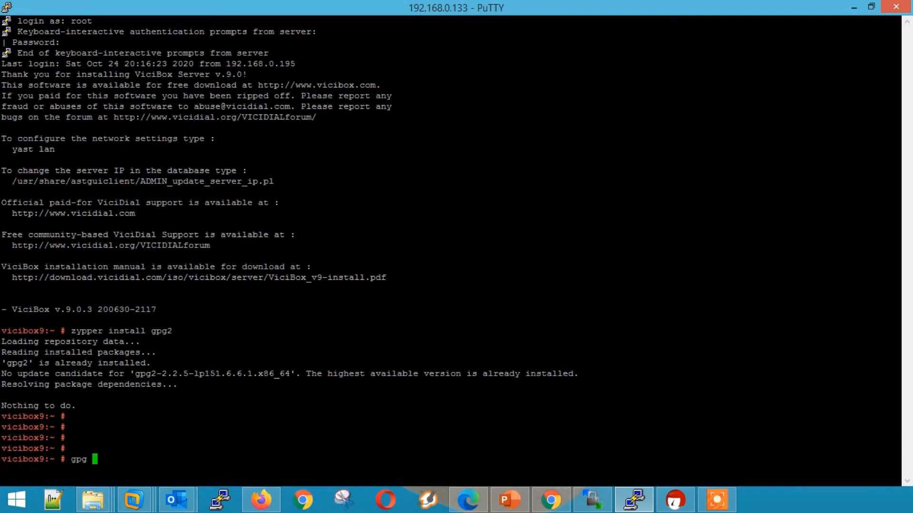
{"action": "type", "text": "--import /usr/sr"}
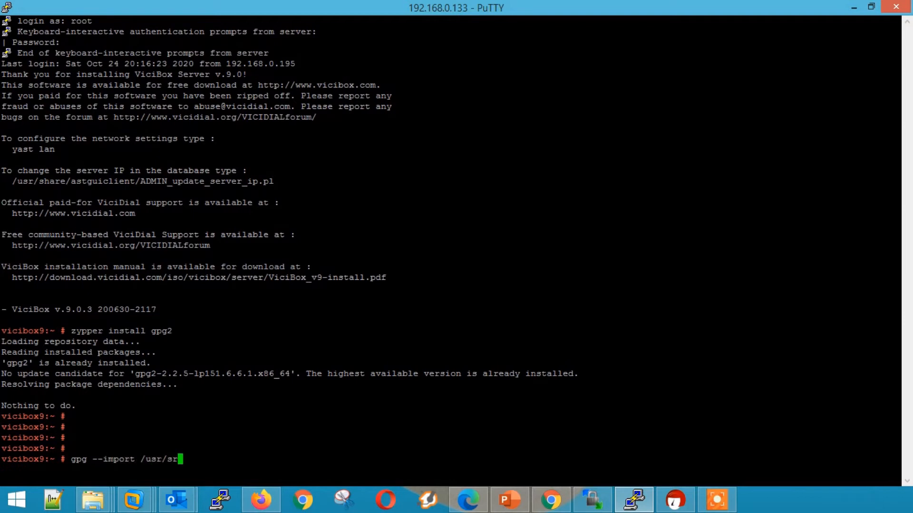
{"action": "type", "text": "c/vicidialkey/"}
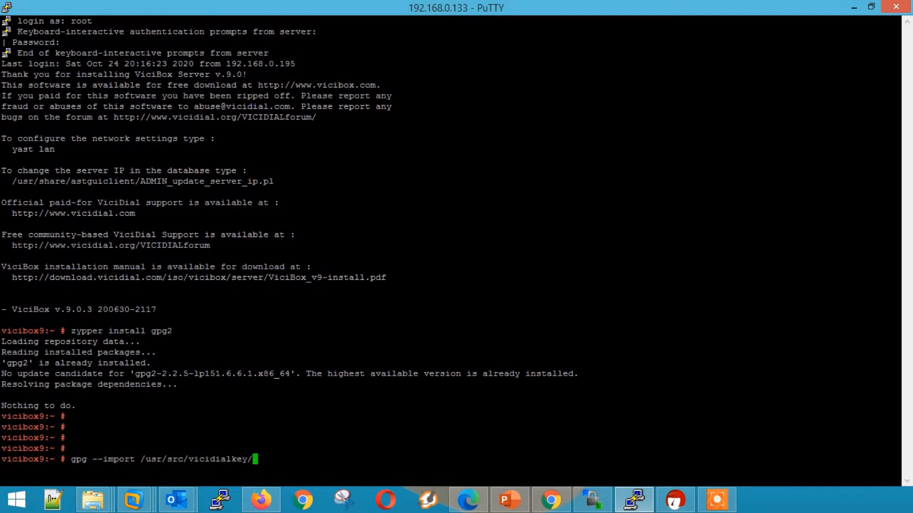
{"action": "type", "text": "striker_0x4D593946_SECRET.asc"}
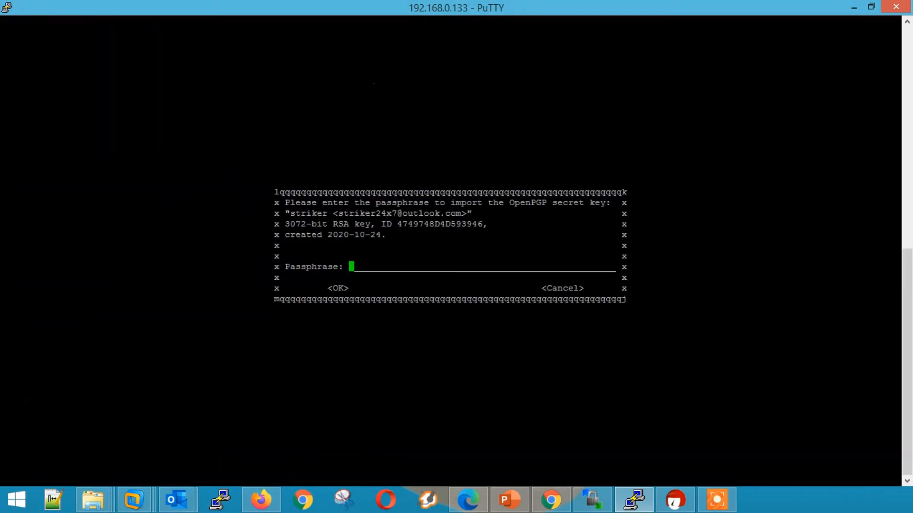
{"action": "type", "text": "*****"}
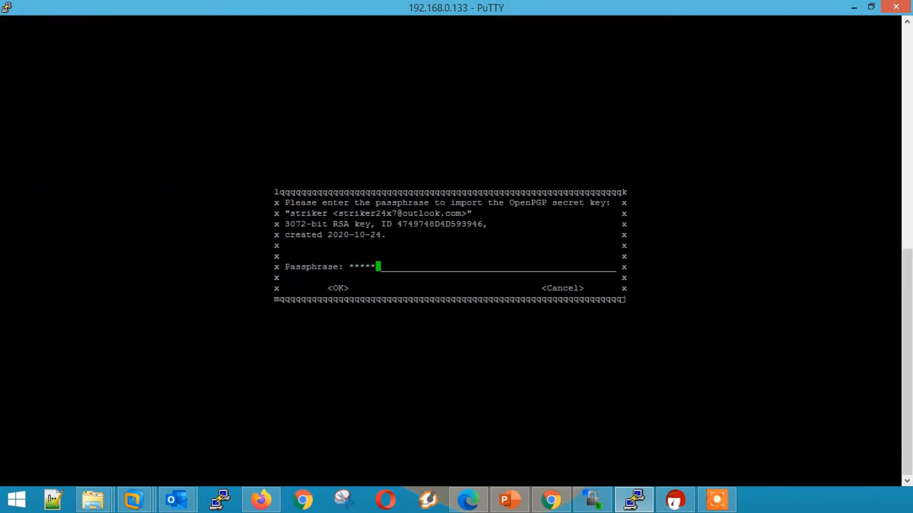
{"action": "type", "text": "******"}
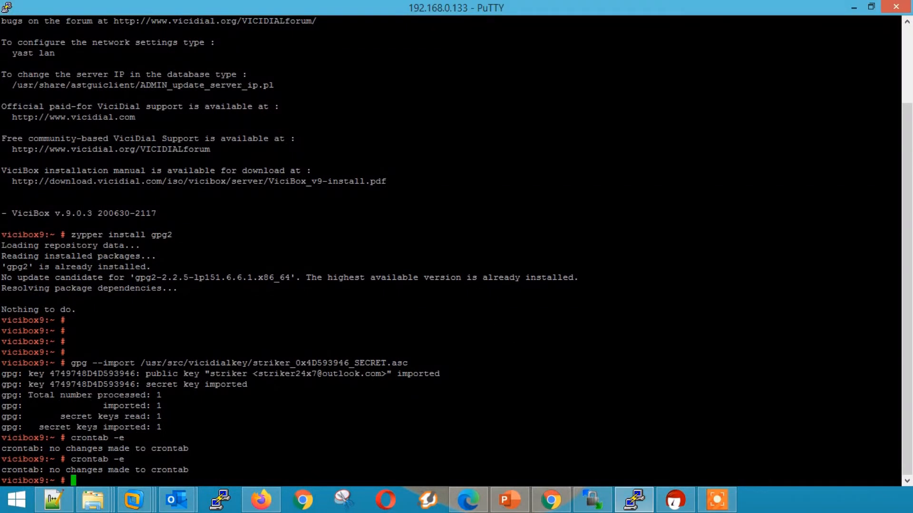
Change the crontab audio_2 entry to AST_CRON_audio_2_encrypt.pl --GPG --MP3 with recipients, and save
{"action": "type", "text": "crp"}
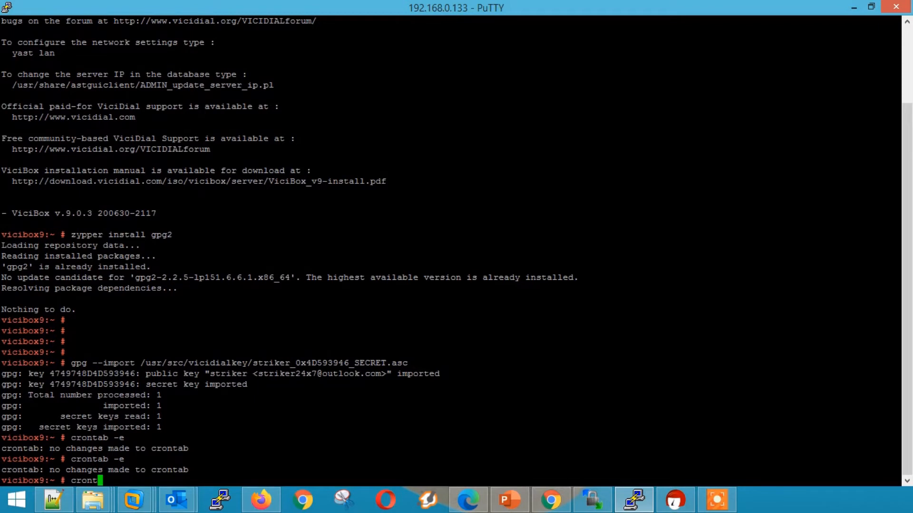
{"action": "type", "text": "ab -e"}
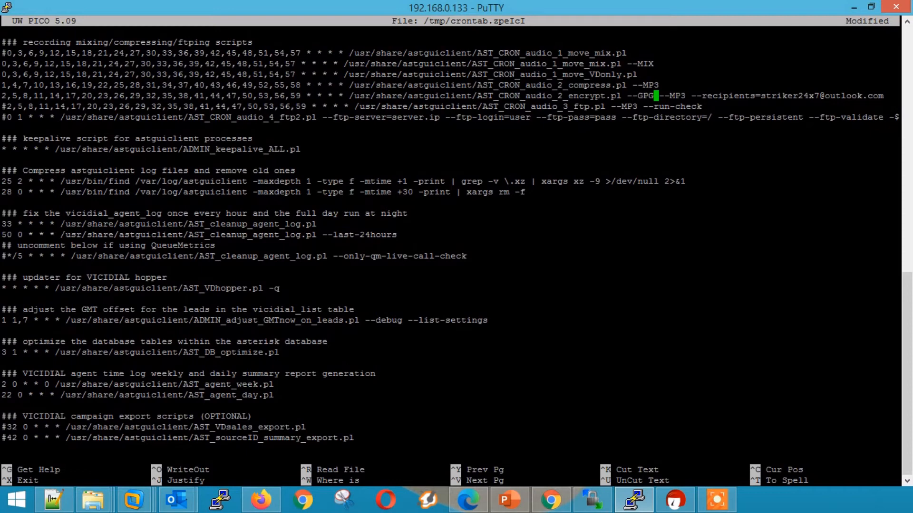
{"action": "key", "text": "ctrl+x"}
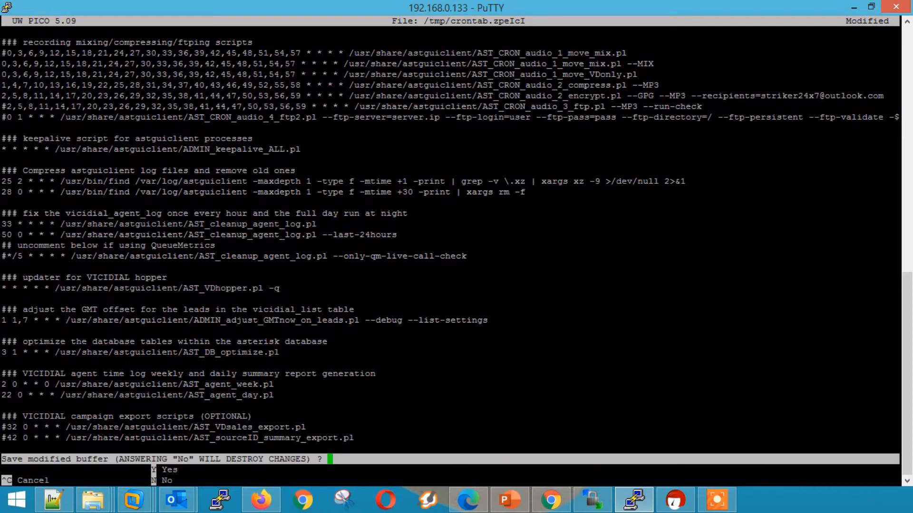
{"action": "key", "text": "y"}
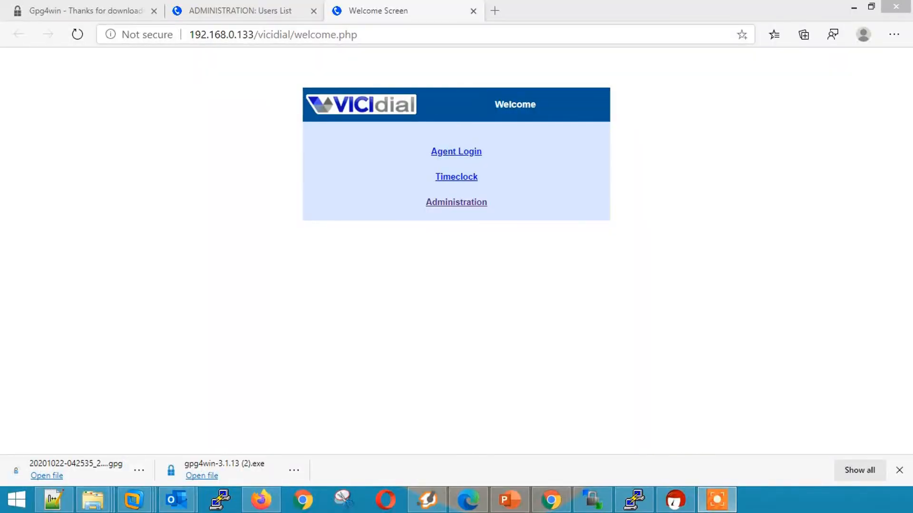
Log agent 1001 in on phone SIP/1001 and select the mycamp campaign
{"action": "left_click", "coordinate": [456, 151]}
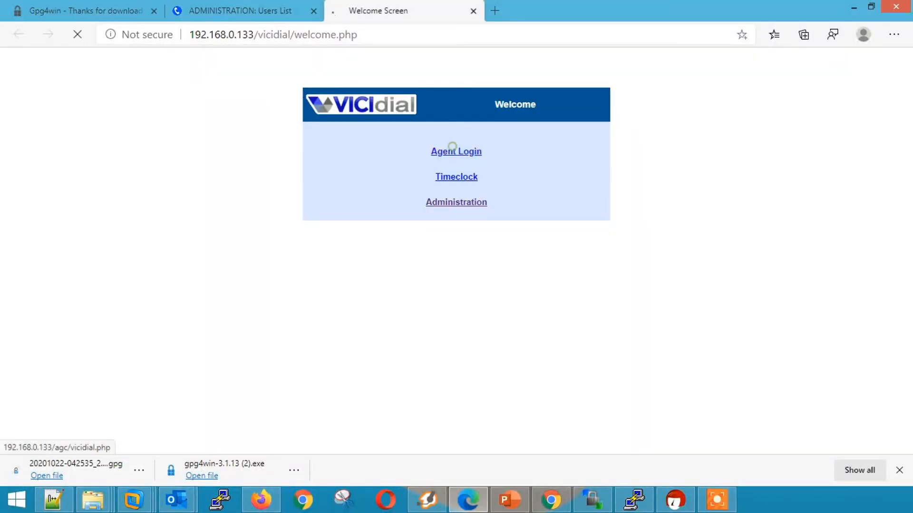
{"action": "left_click", "coordinate": [456, 151]}
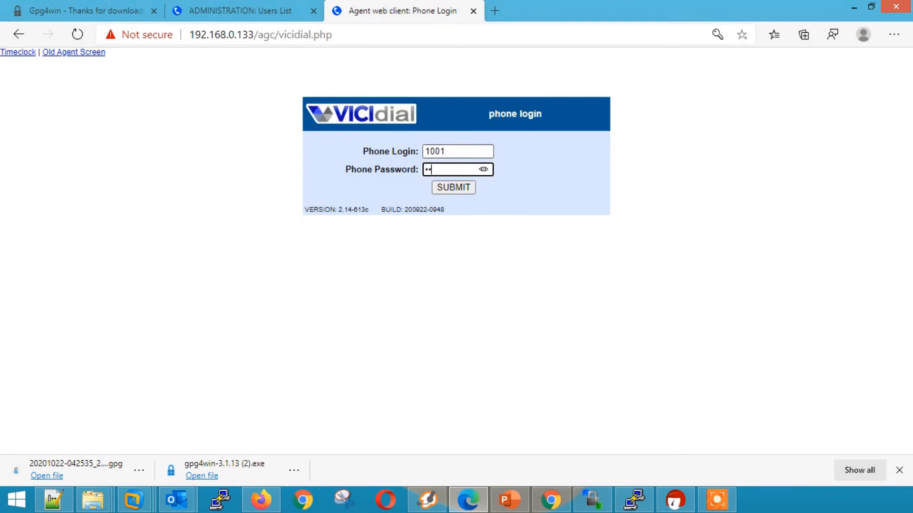
{"action": "left_click", "coordinate": [453, 187]}
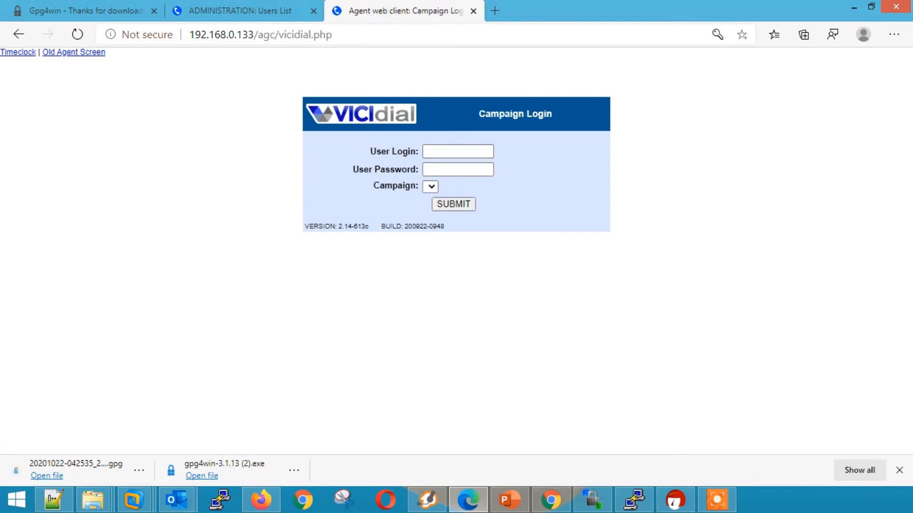
{"action": "type", "text": "1001"}
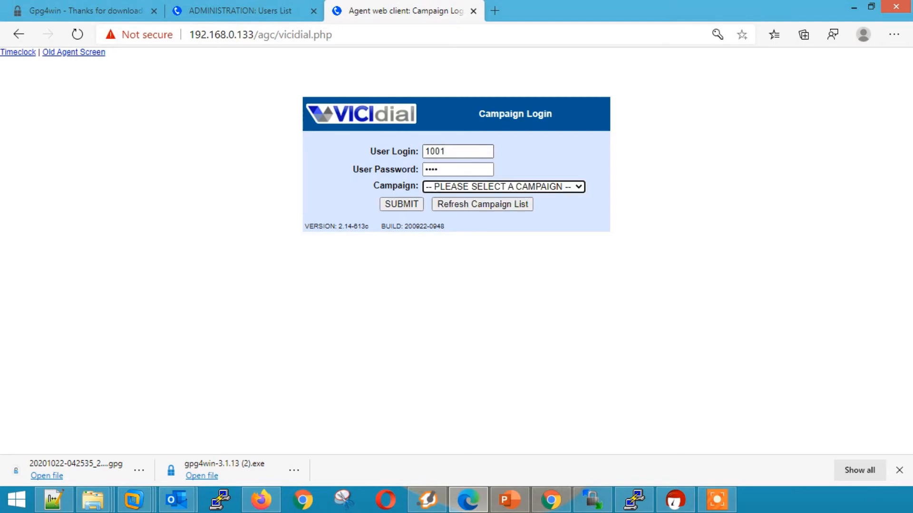
{"action": "left_click", "coordinate": [502, 186]}
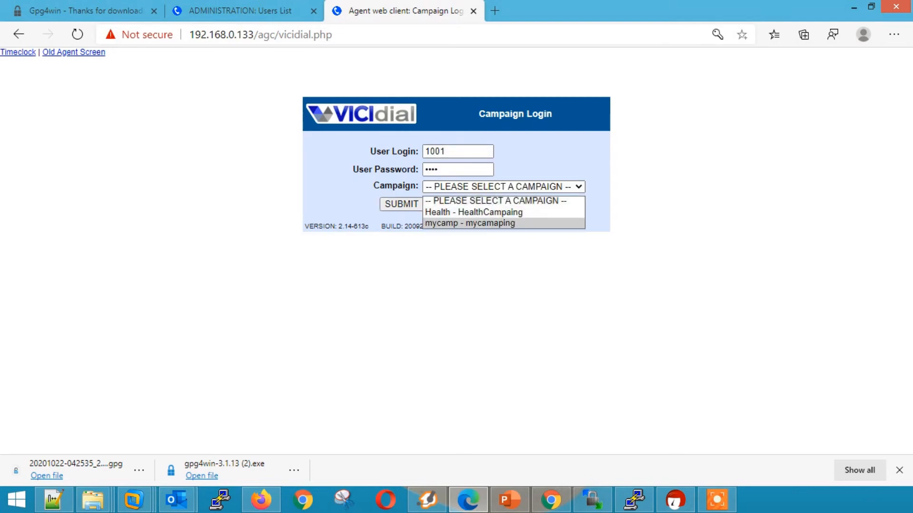
{"action": "left_click", "coordinate": [469, 223]}
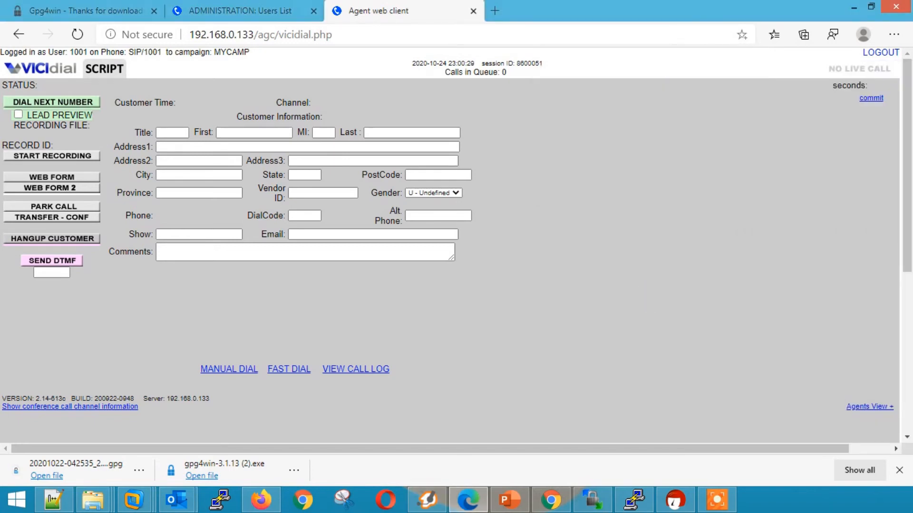
Manually dial 888282828 from the agent client's Phone Number field
{"action": "left_click", "coordinate": [229, 368]}
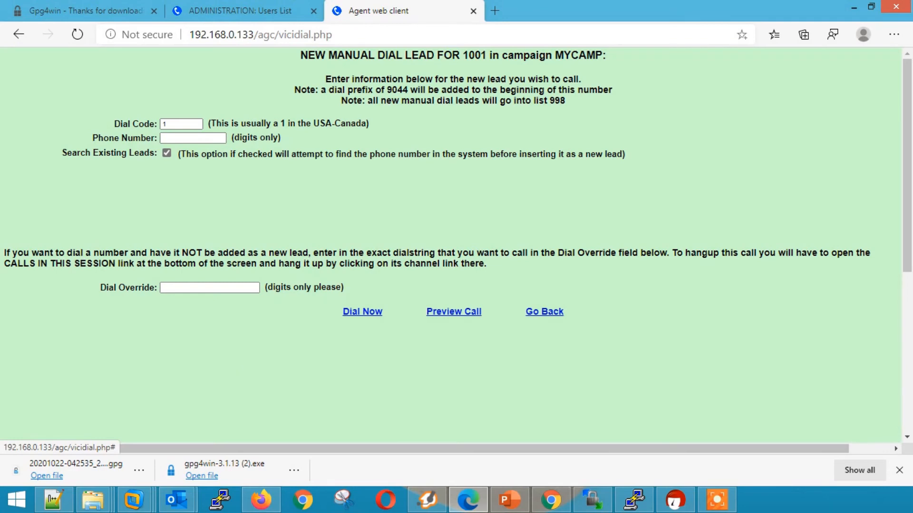
{"action": "left_click", "coordinate": [192, 138]}
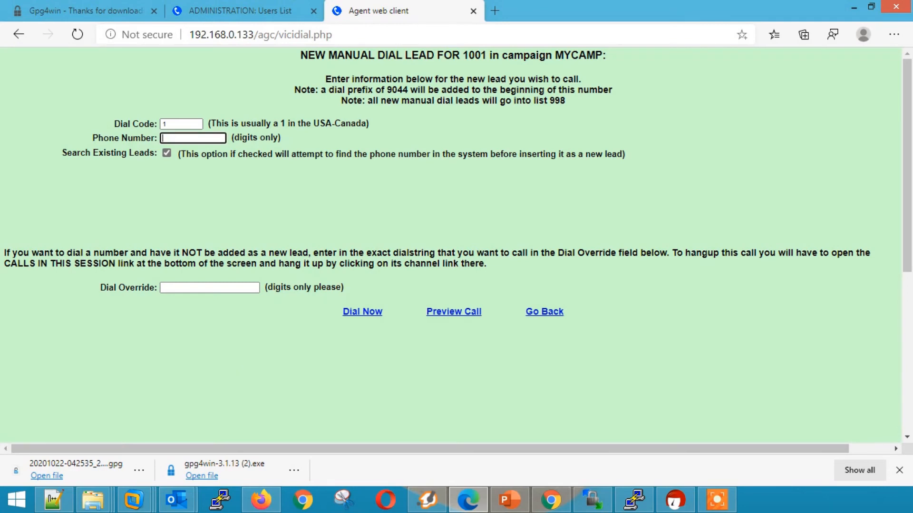
{"action": "type", "text": "2"}
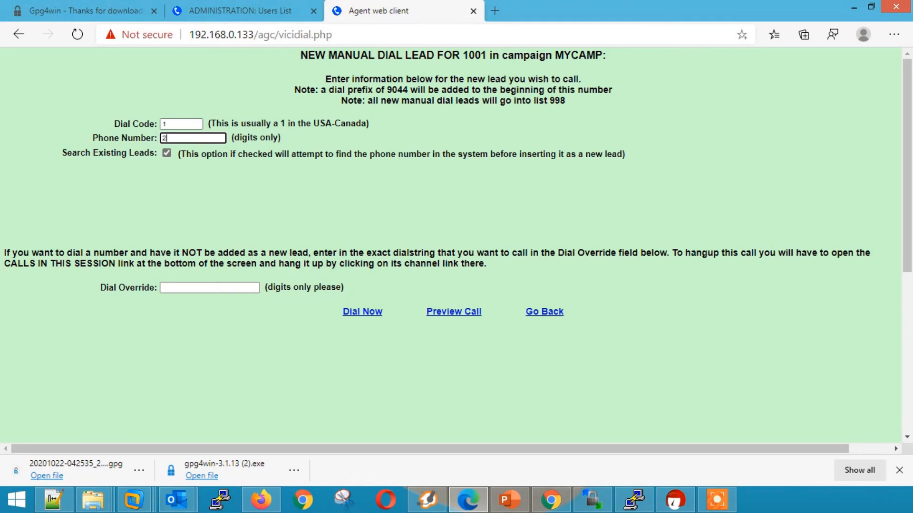
{"action": "type", "text": "56"}
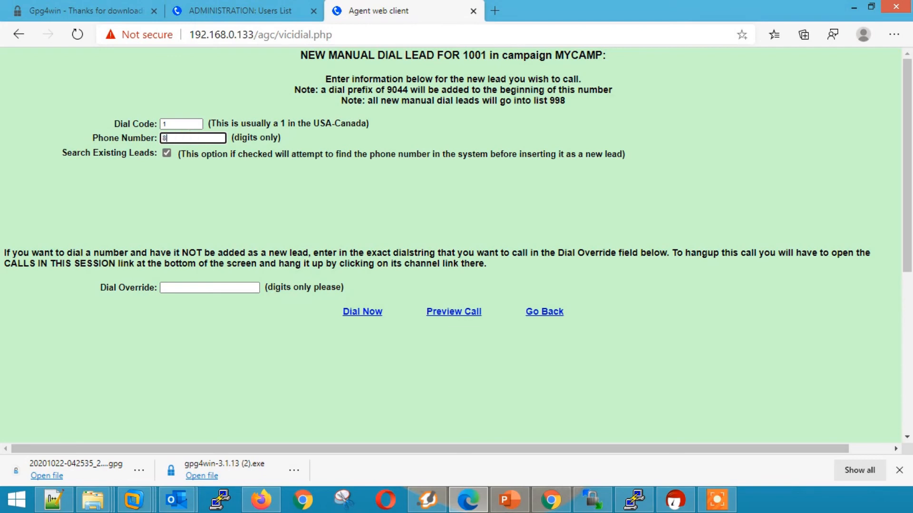
{"action": "type", "text": "88282828"}
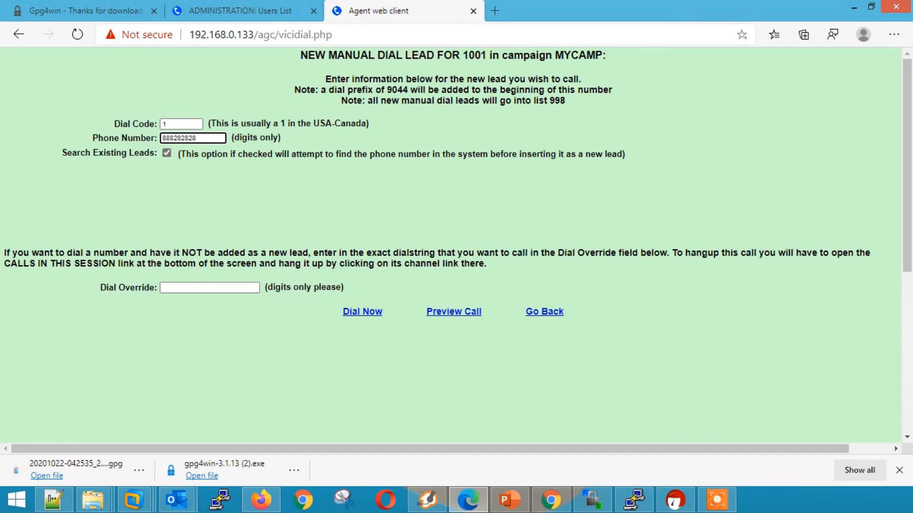
{"action": "left_click", "coordinate": [361, 312]}
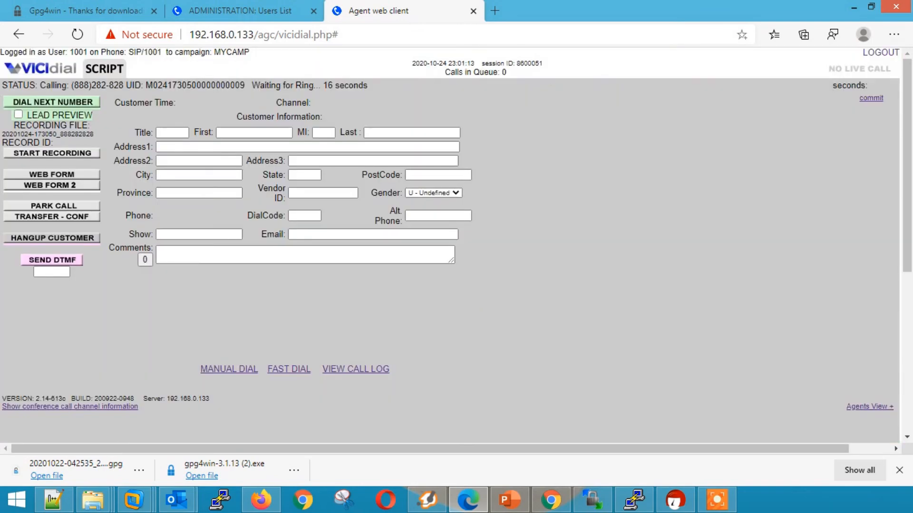
Log the agent out, open User Stats for 1001, and download the encrypted recording
{"action": "left_click", "coordinate": [880, 52]}
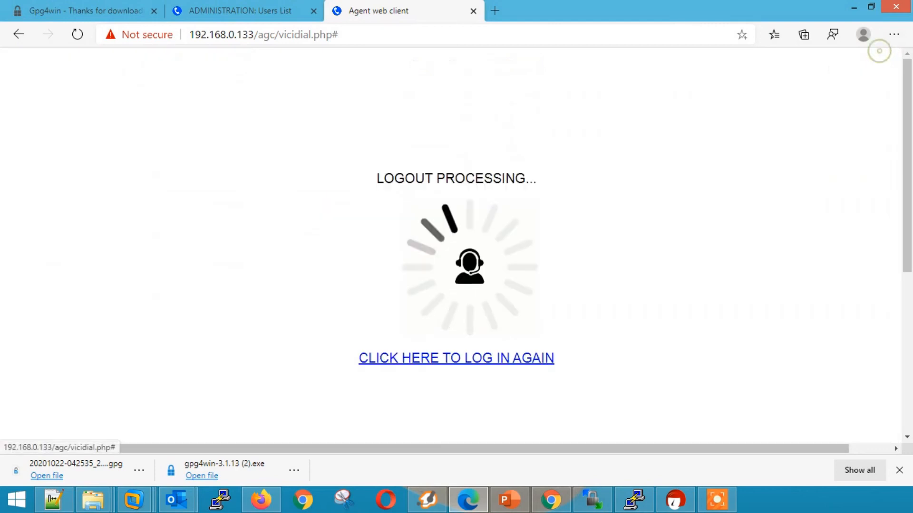
{"action": "left_click", "coordinate": [239, 11]}
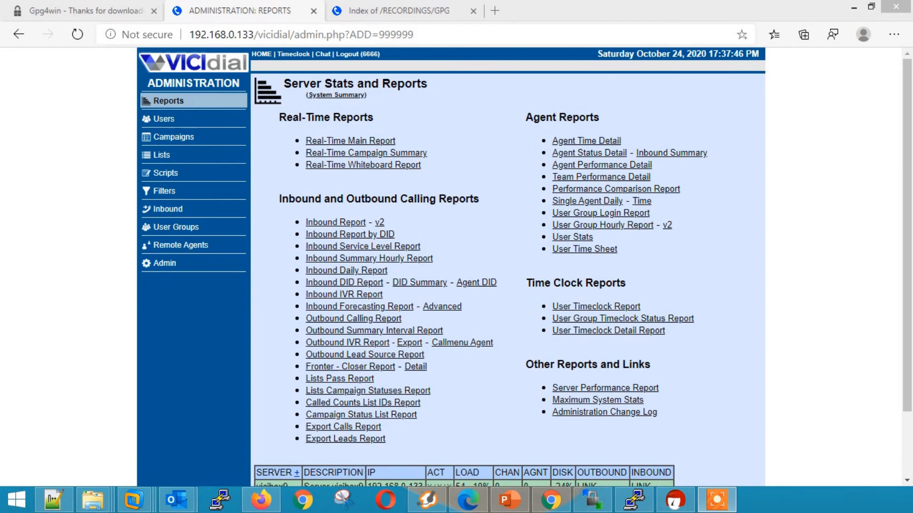
{"action": "left_click", "coordinate": [164, 119]}
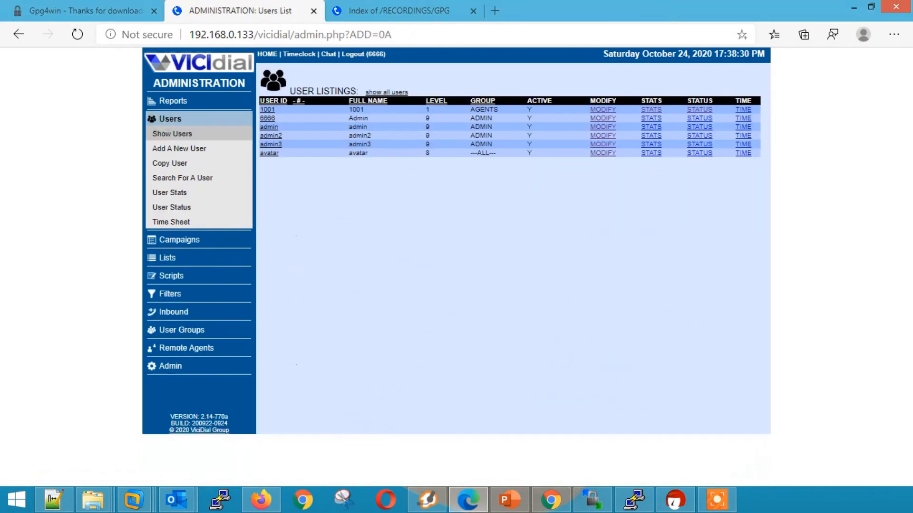
{"action": "left_click", "coordinate": [169, 192]}
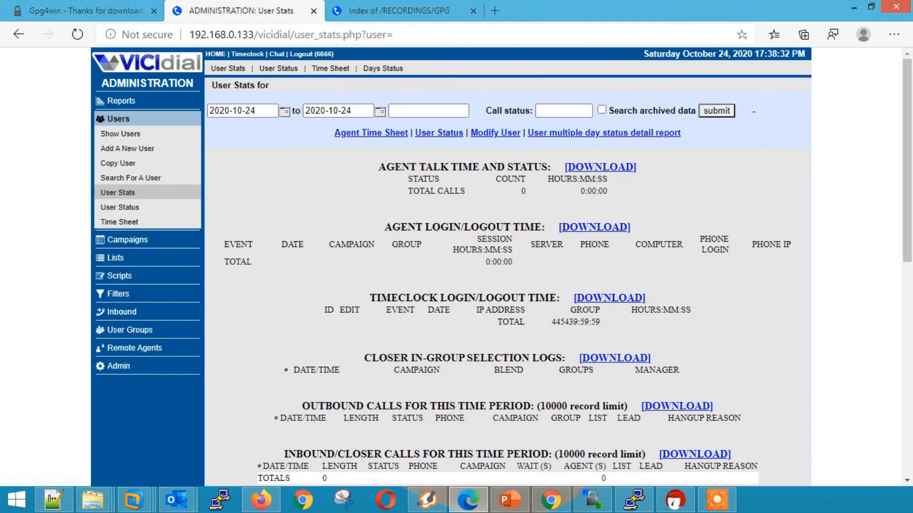
{"action": "type", "text": "1001"}
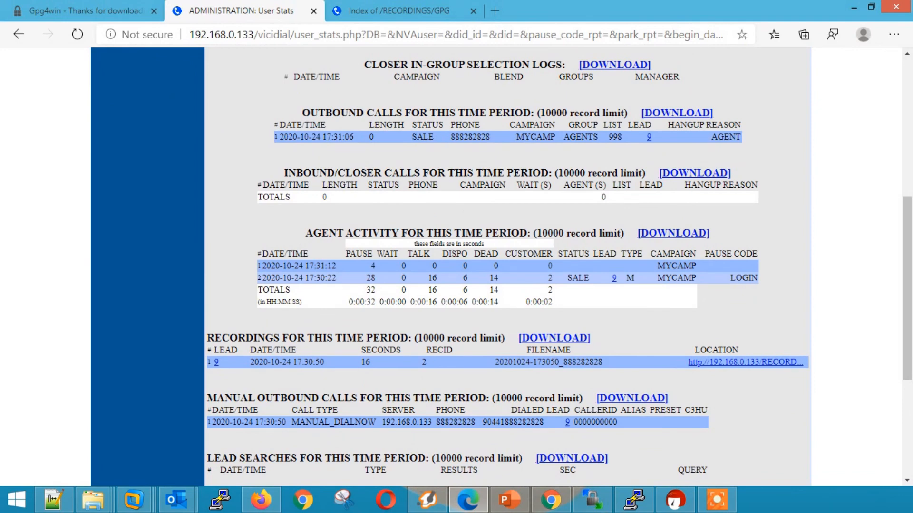
{"action": "mouse_move", "coordinate": [745, 362]}
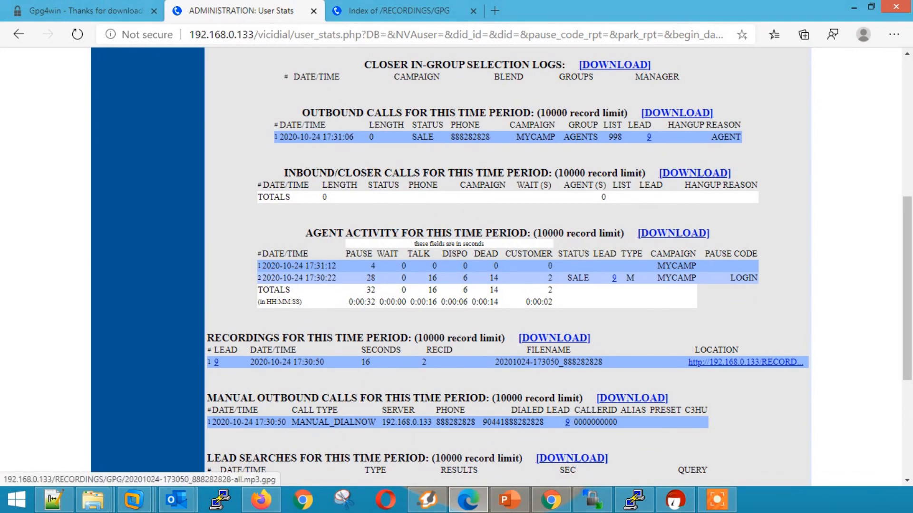
{"action": "left_click", "coordinate": [745, 362]}
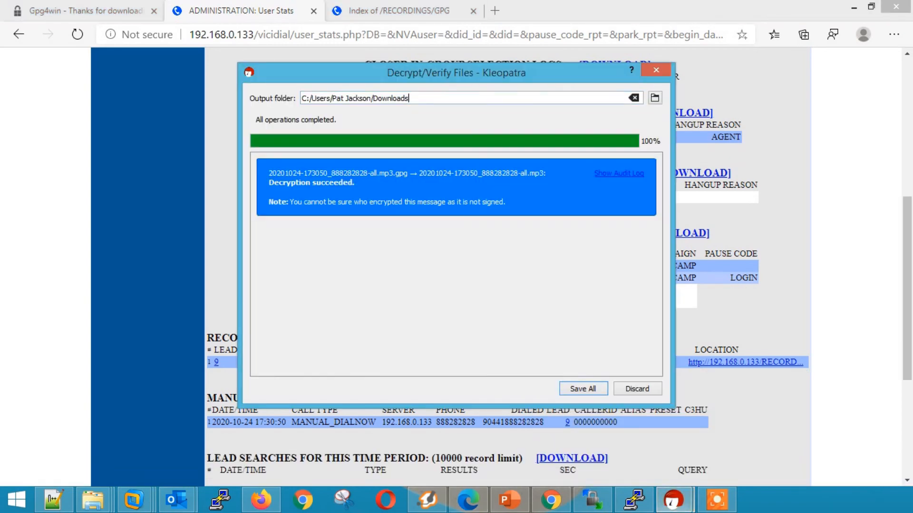
{"action": "type", "text": "/"}
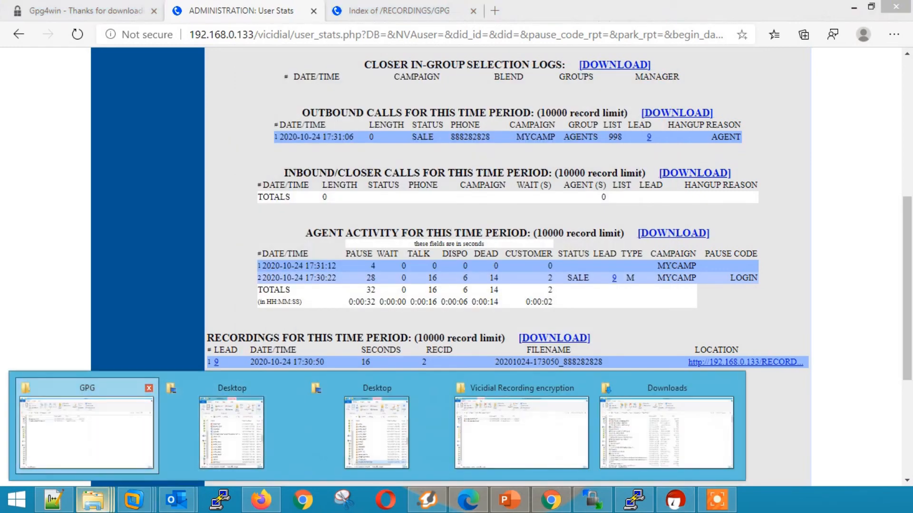
{"action": "left_click", "coordinate": [86, 425]}
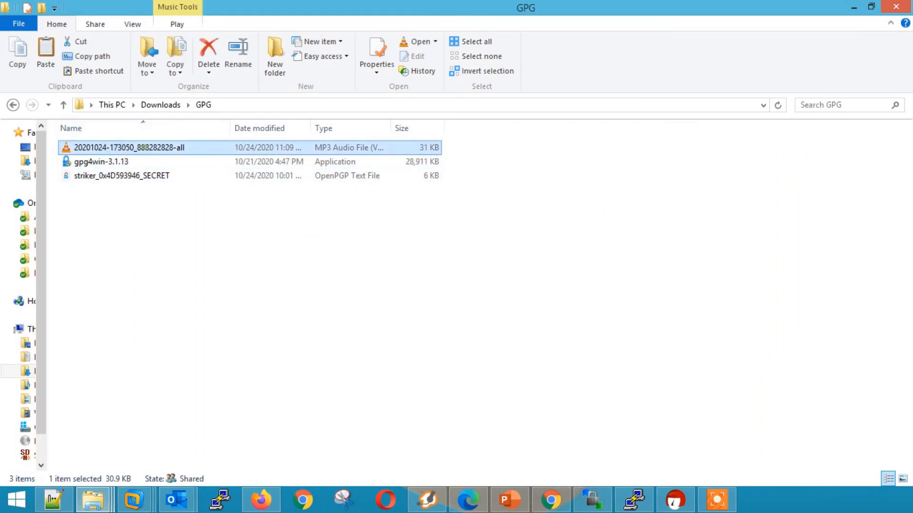
{"action": "double_click", "coordinate": [128, 147]}
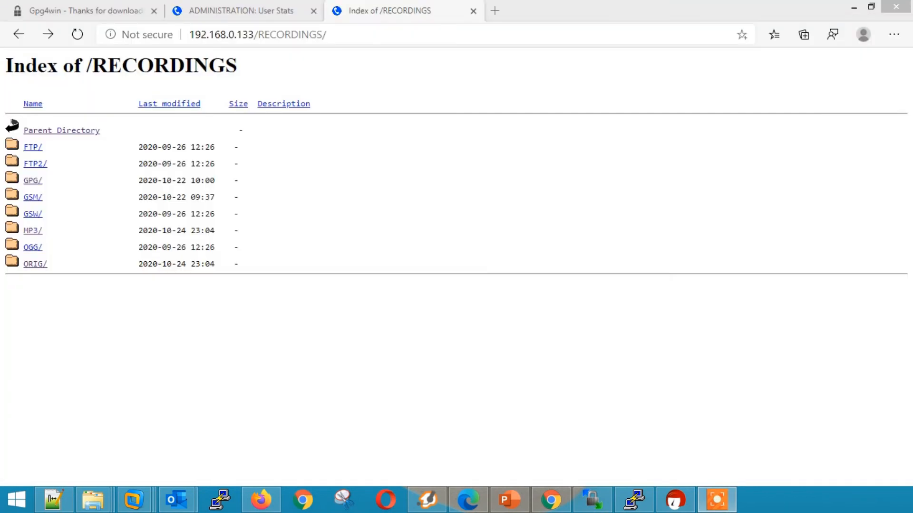
{"action": "left_click", "coordinate": [258, 34]}
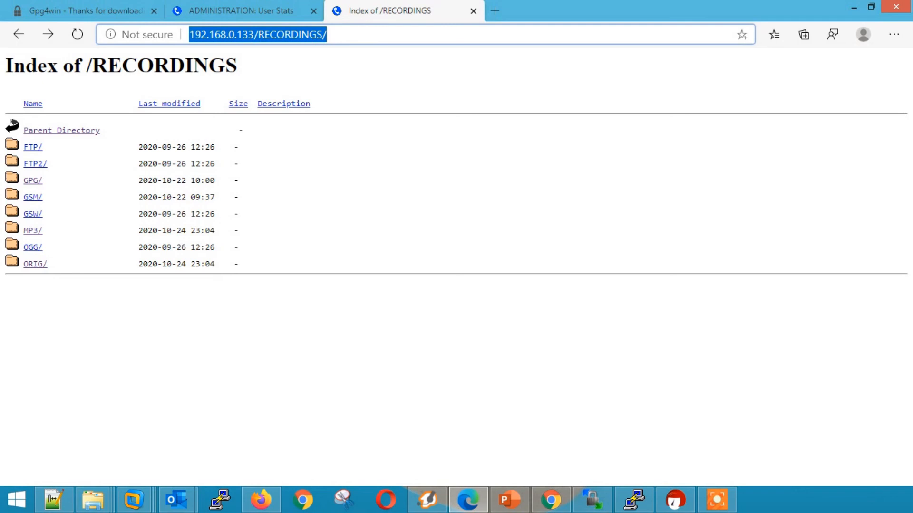
{"action": "mouse_move", "coordinate": [32, 181]}
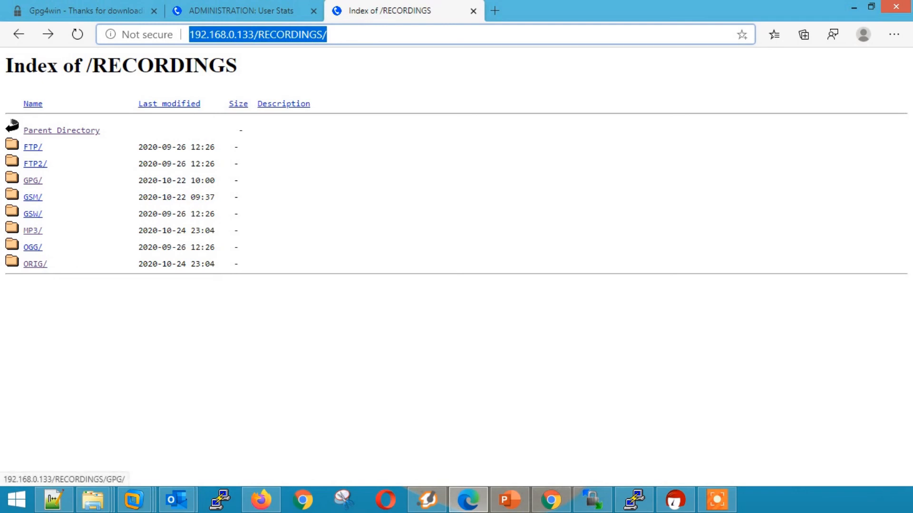
{"action": "left_click", "coordinate": [32, 180]}
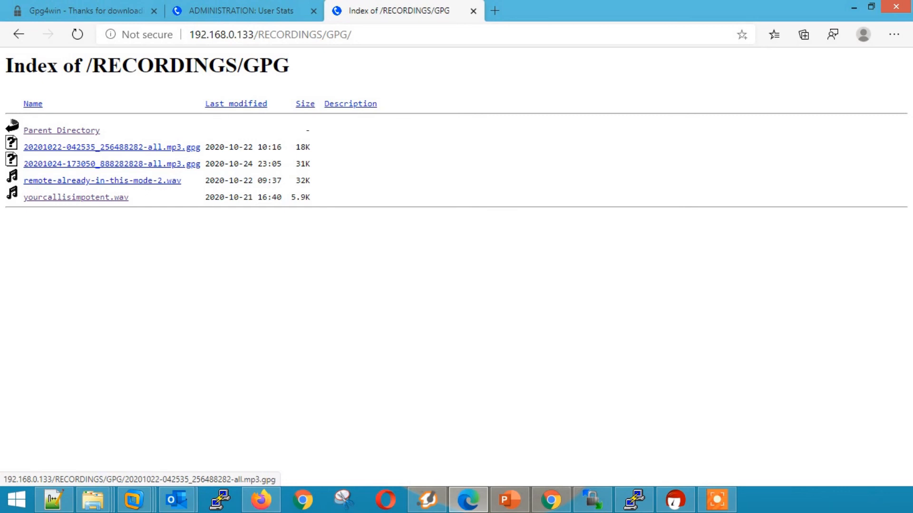
{"action": "mouse_move", "coordinate": [19, 34]}
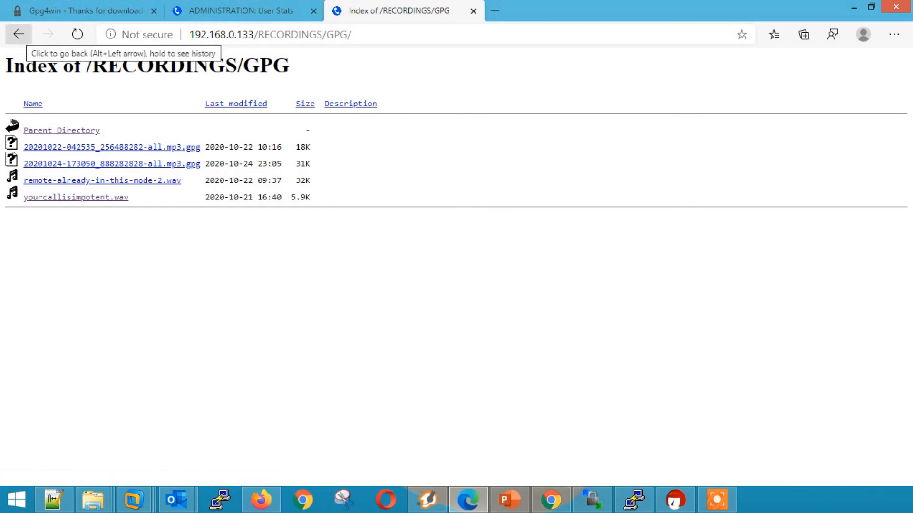
{"action": "left_click", "coordinate": [19, 34]}
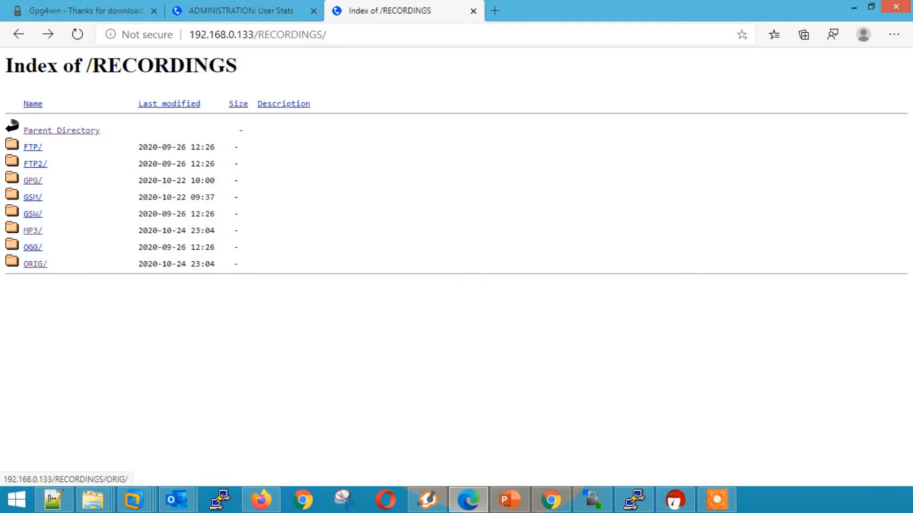
{"action": "left_click", "coordinate": [34, 263]}
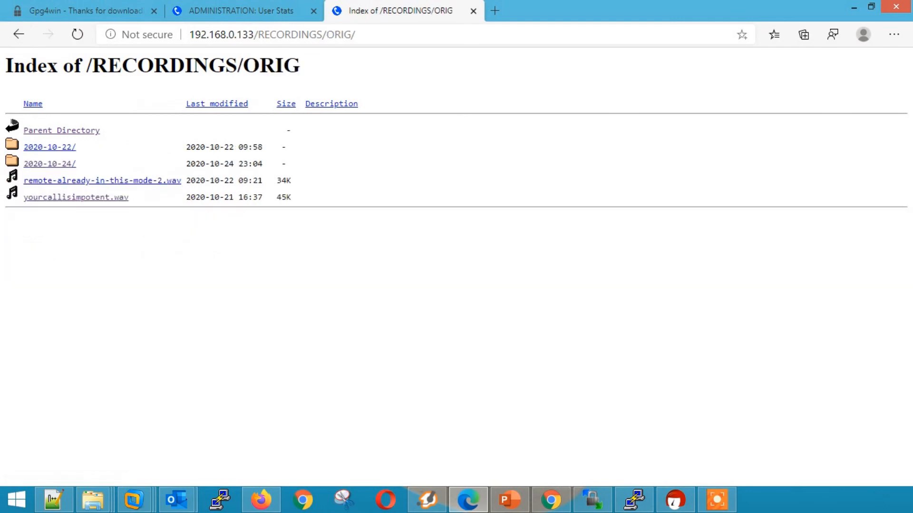
{"action": "mouse_move", "coordinate": [49, 163]}
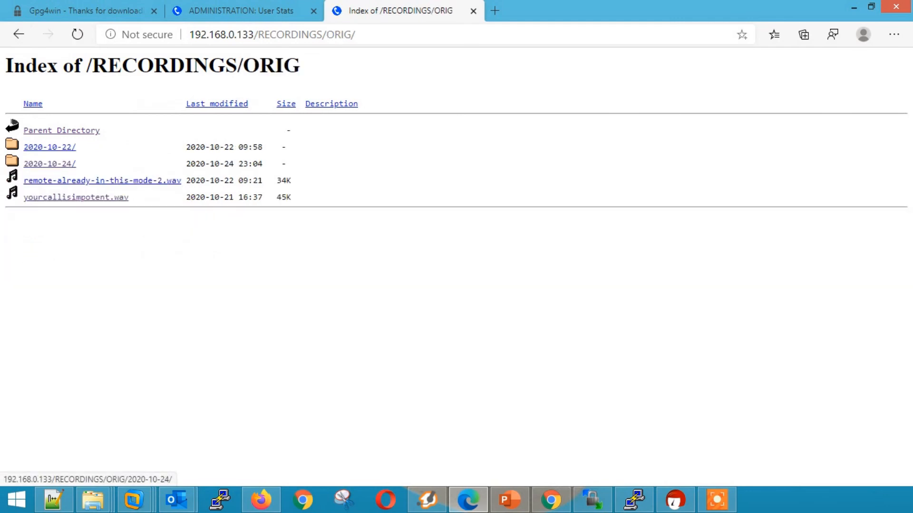
{"action": "left_click", "coordinate": [50, 164]}
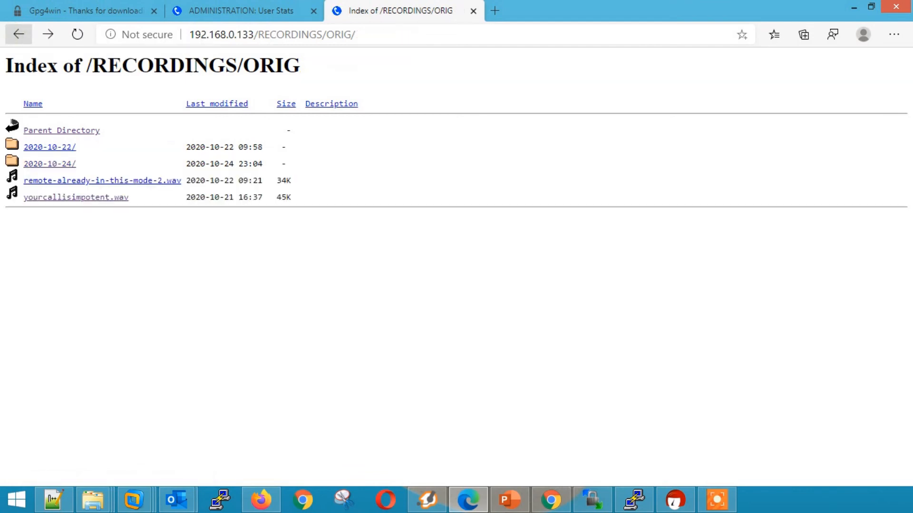
{"action": "left_click", "coordinate": [61, 130]}
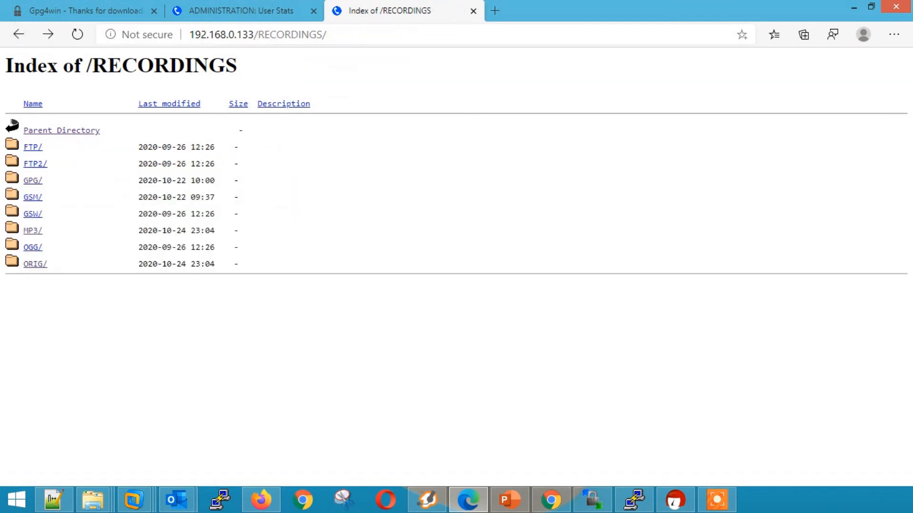